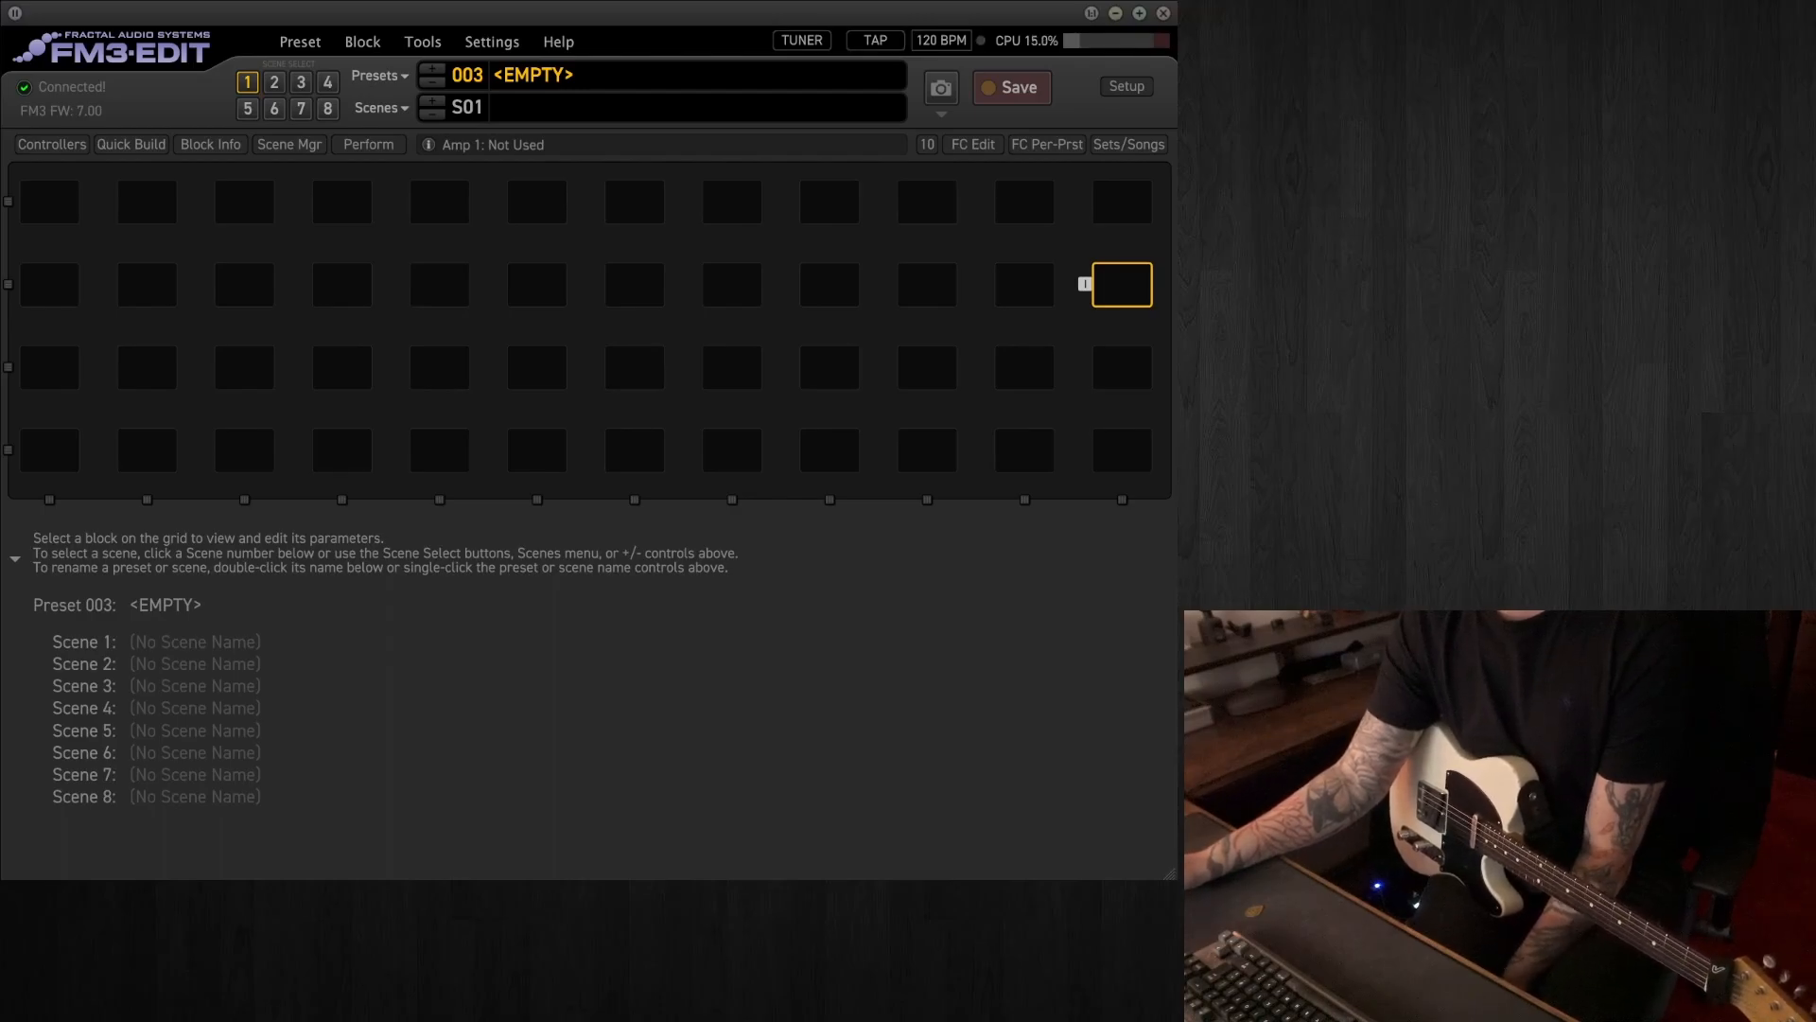
{"action": "mouse_move", "coordinate": [233, 233]}
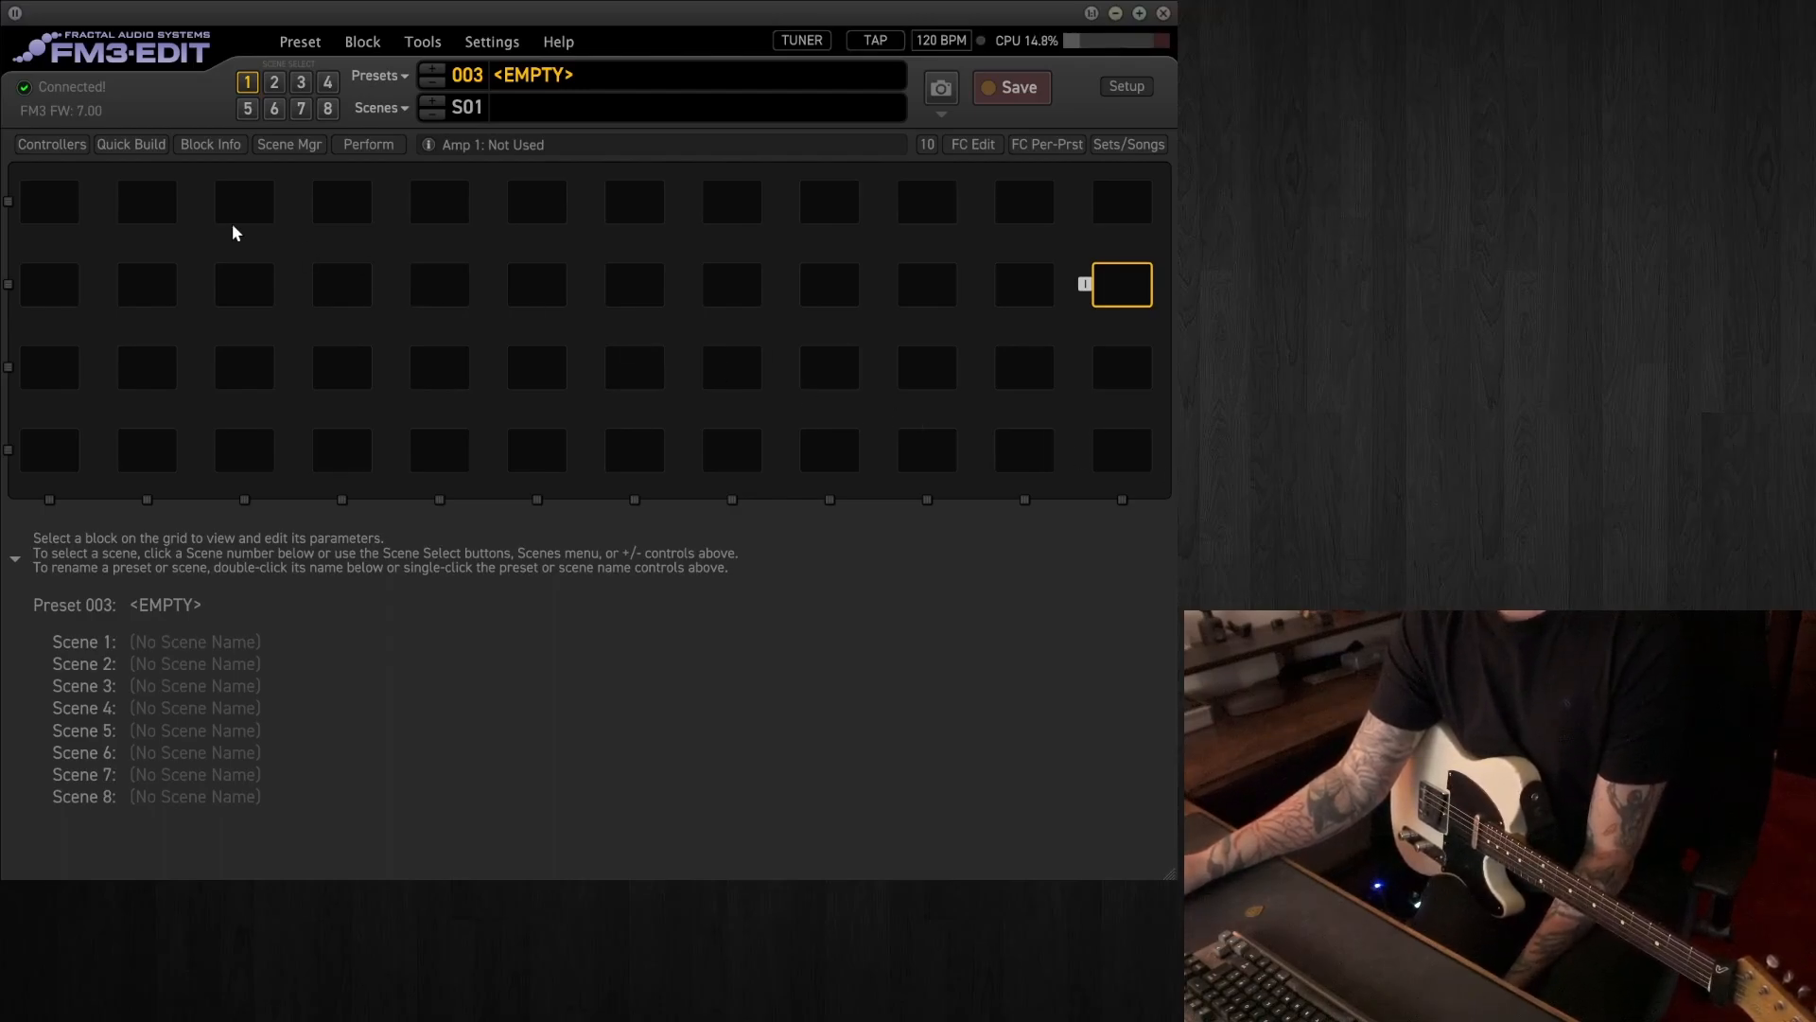
Show the Quick Build block palette, placing In 1 wired to Out 1 on the grid
{"action": "left_click", "coordinate": [130, 143]}
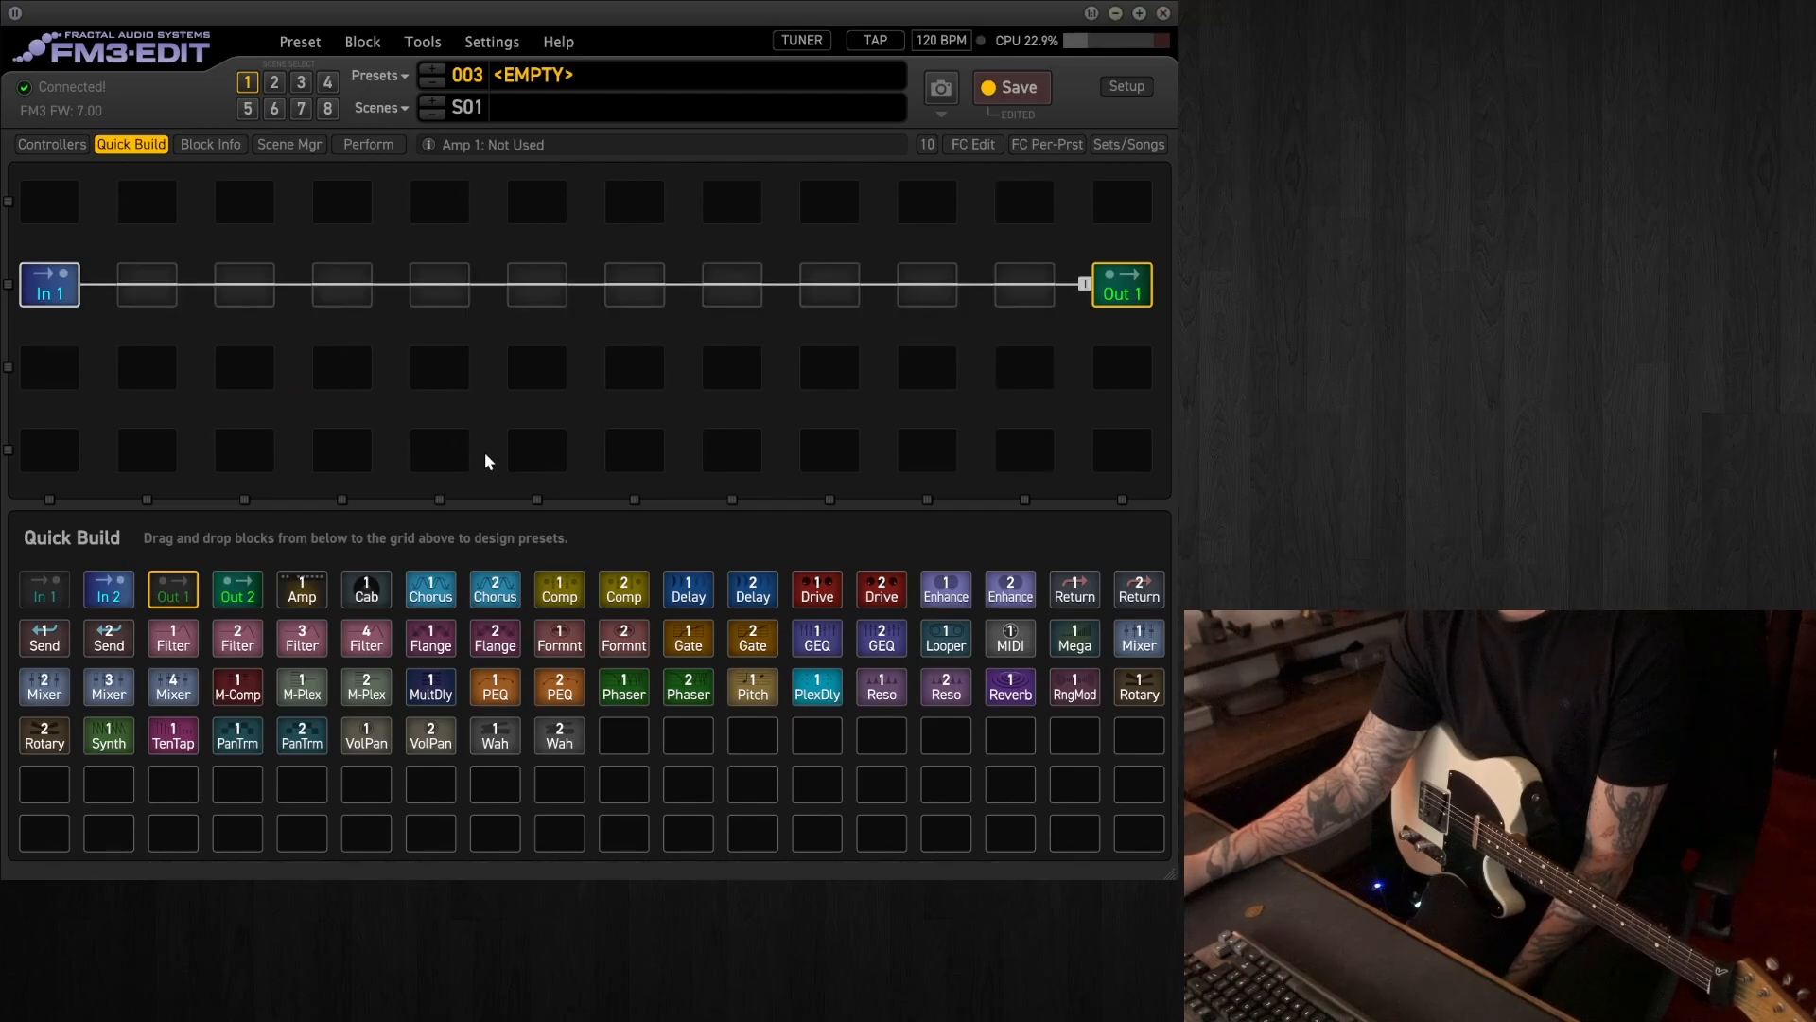
{"action": "mouse_move", "coordinate": [365, 588]}
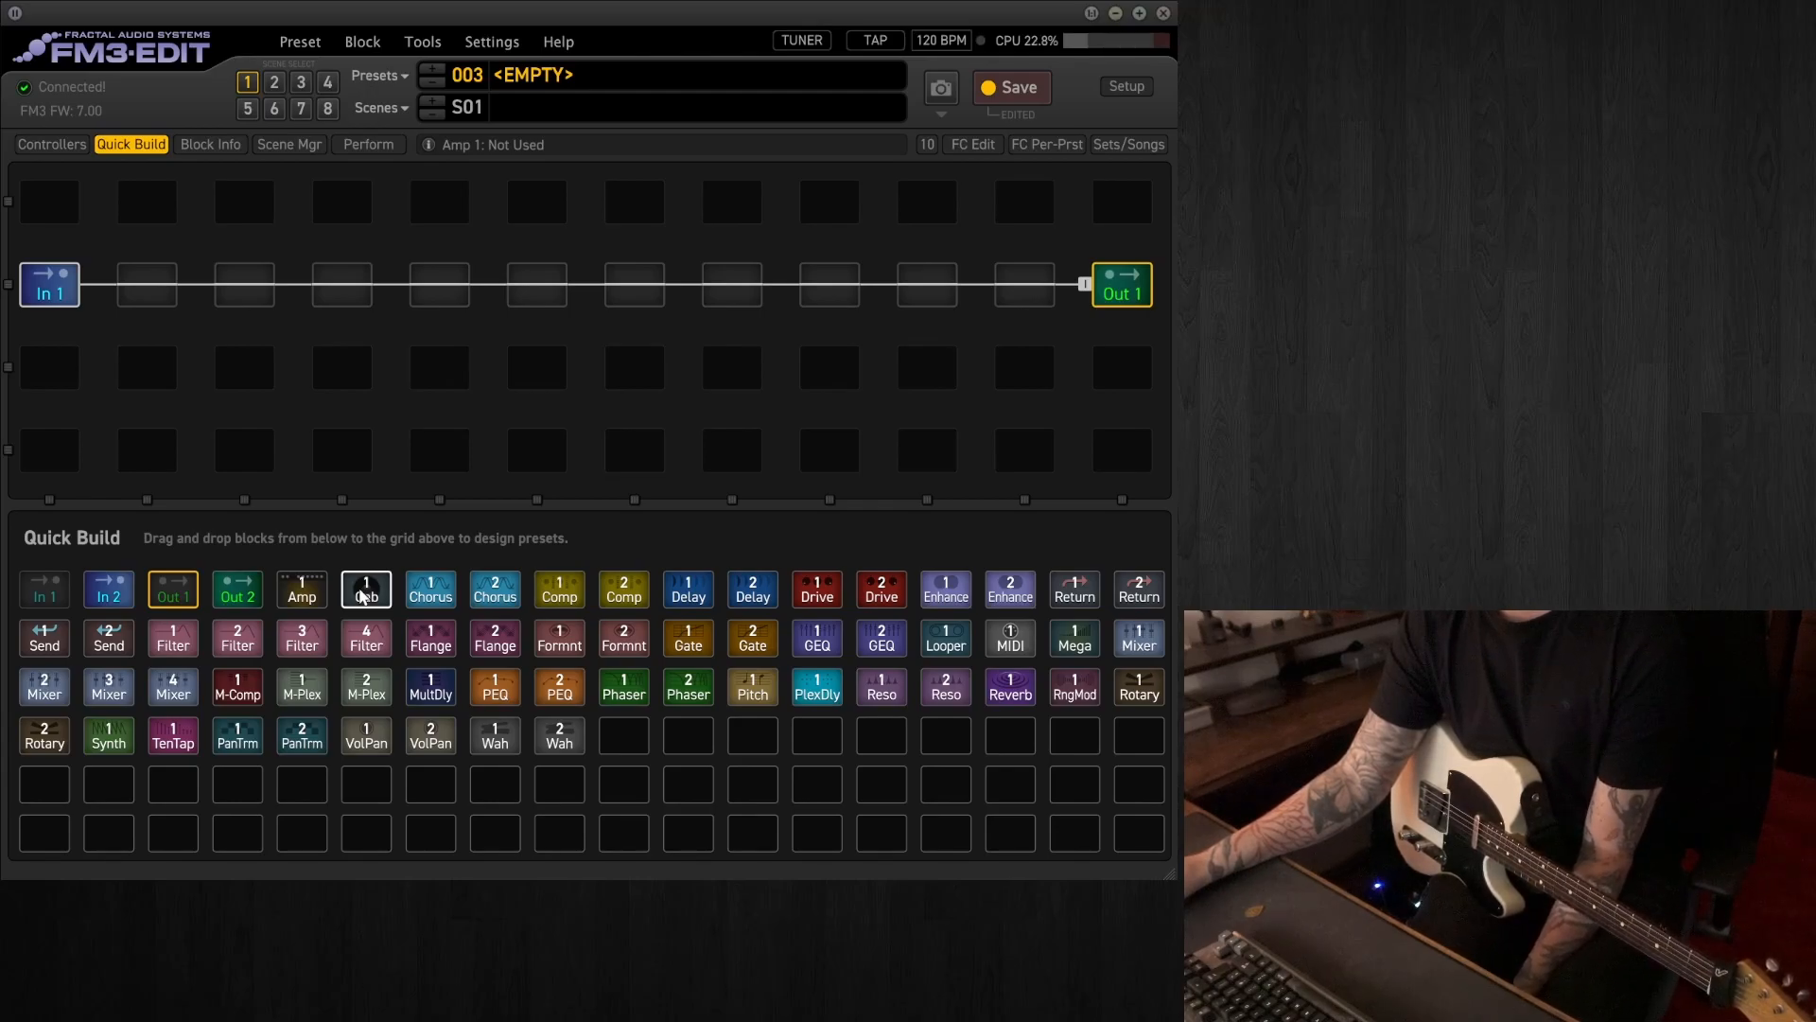
Place an Amp and Cab block before Out 1 and bring up the cab's settings
{"action": "left_click_drag", "start_coordinate": [365, 588], "coordinate": [1024, 285]}
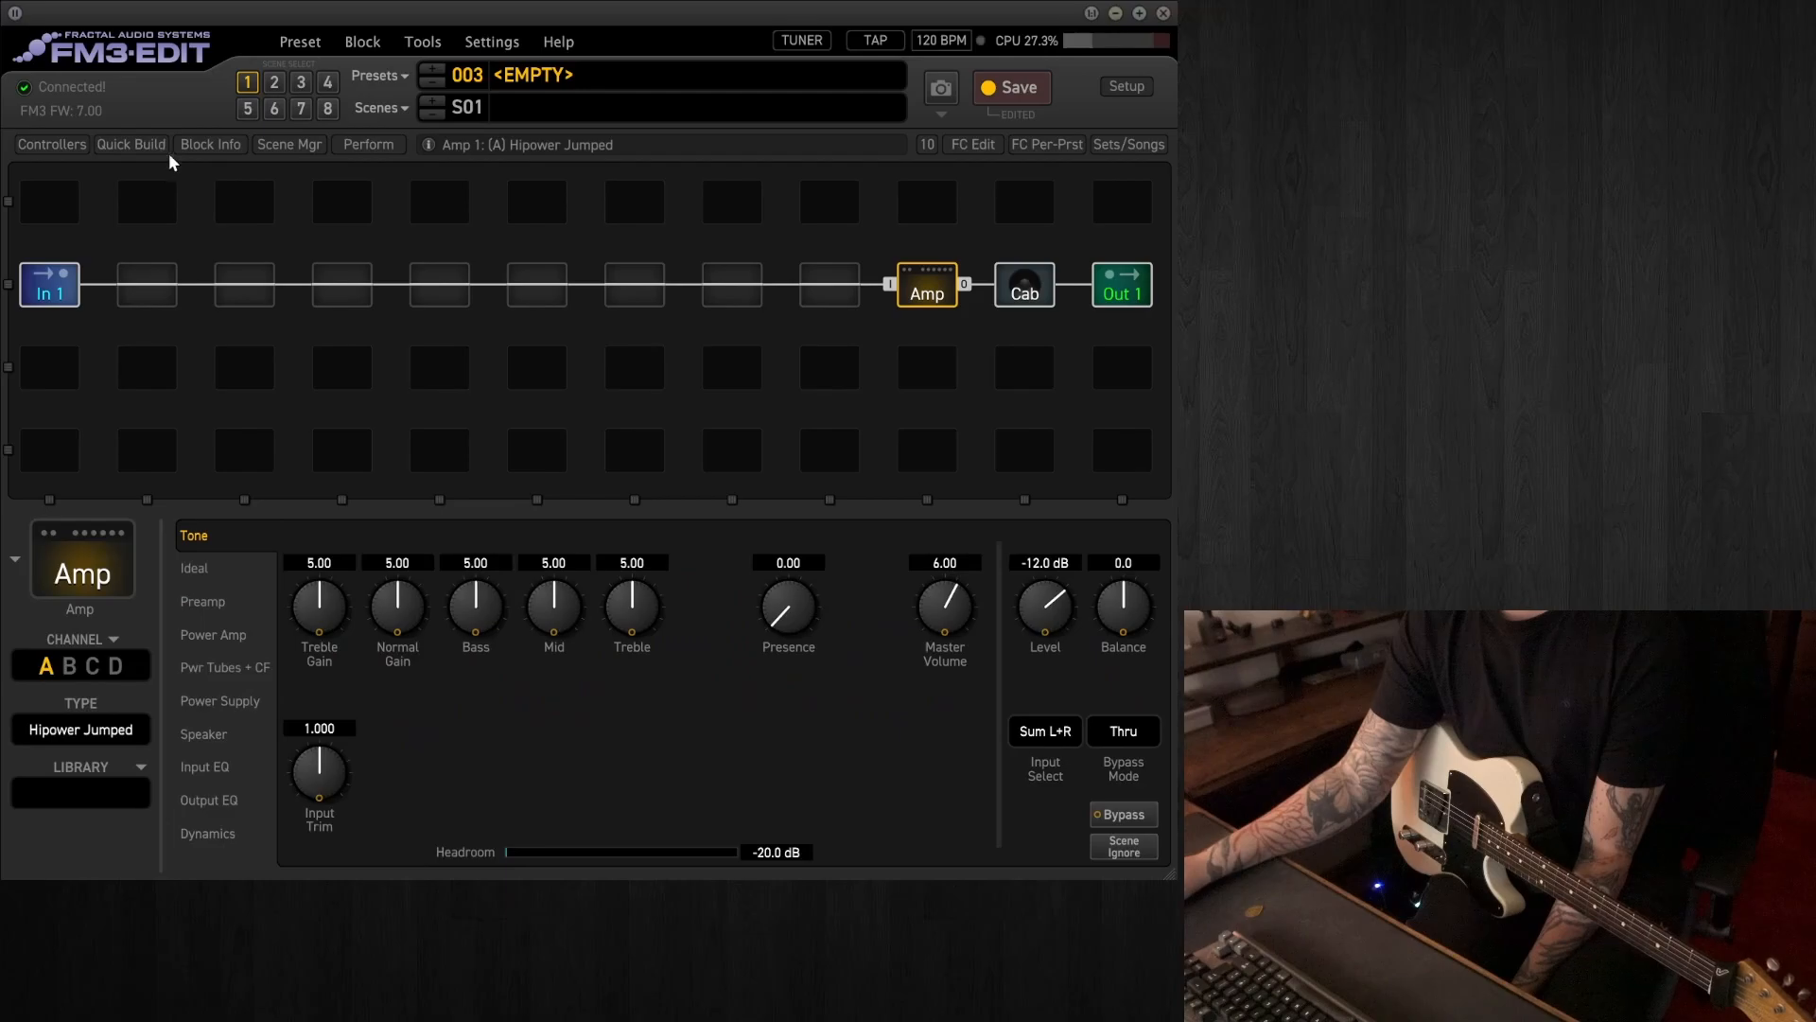
{"action": "left_click", "coordinate": [1023, 285]}
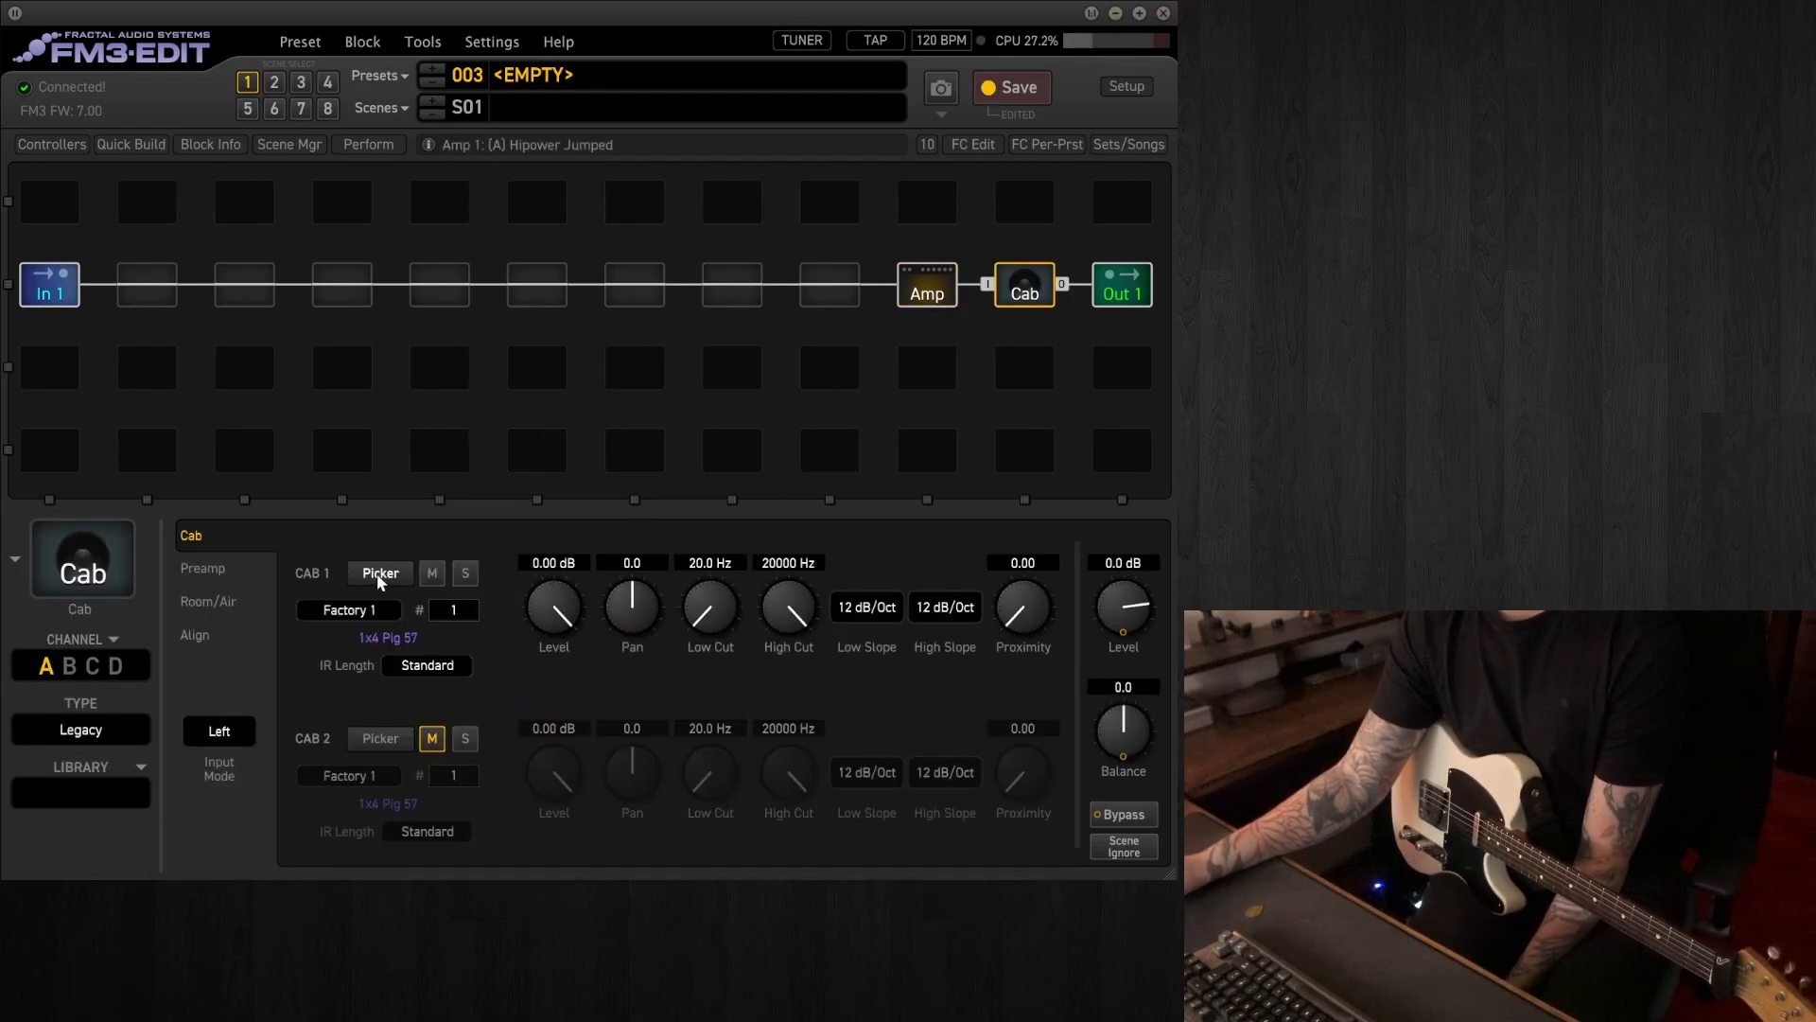
Load the 4x12 Brit 70s GB 57 C impulse into Cab 1 via a 'GB' search, then return to the amp
{"action": "left_click", "coordinate": [380, 571]}
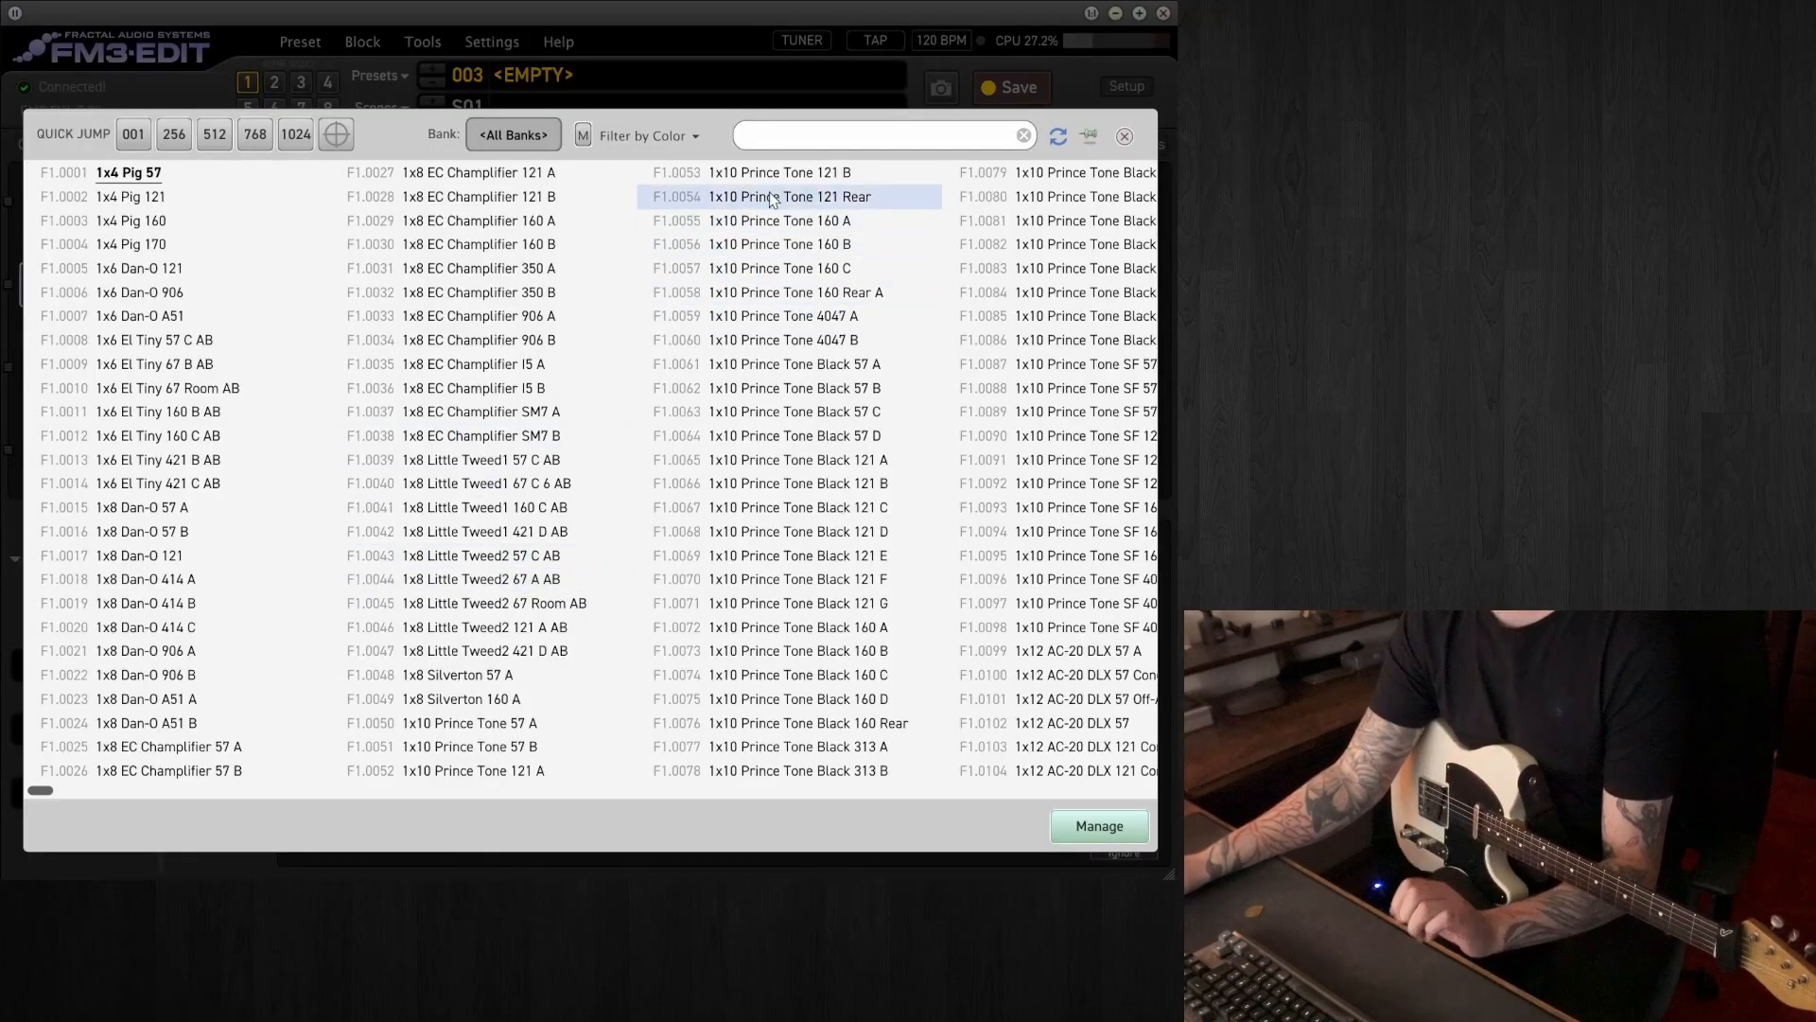
{"action": "left_click", "coordinate": [884, 134]}
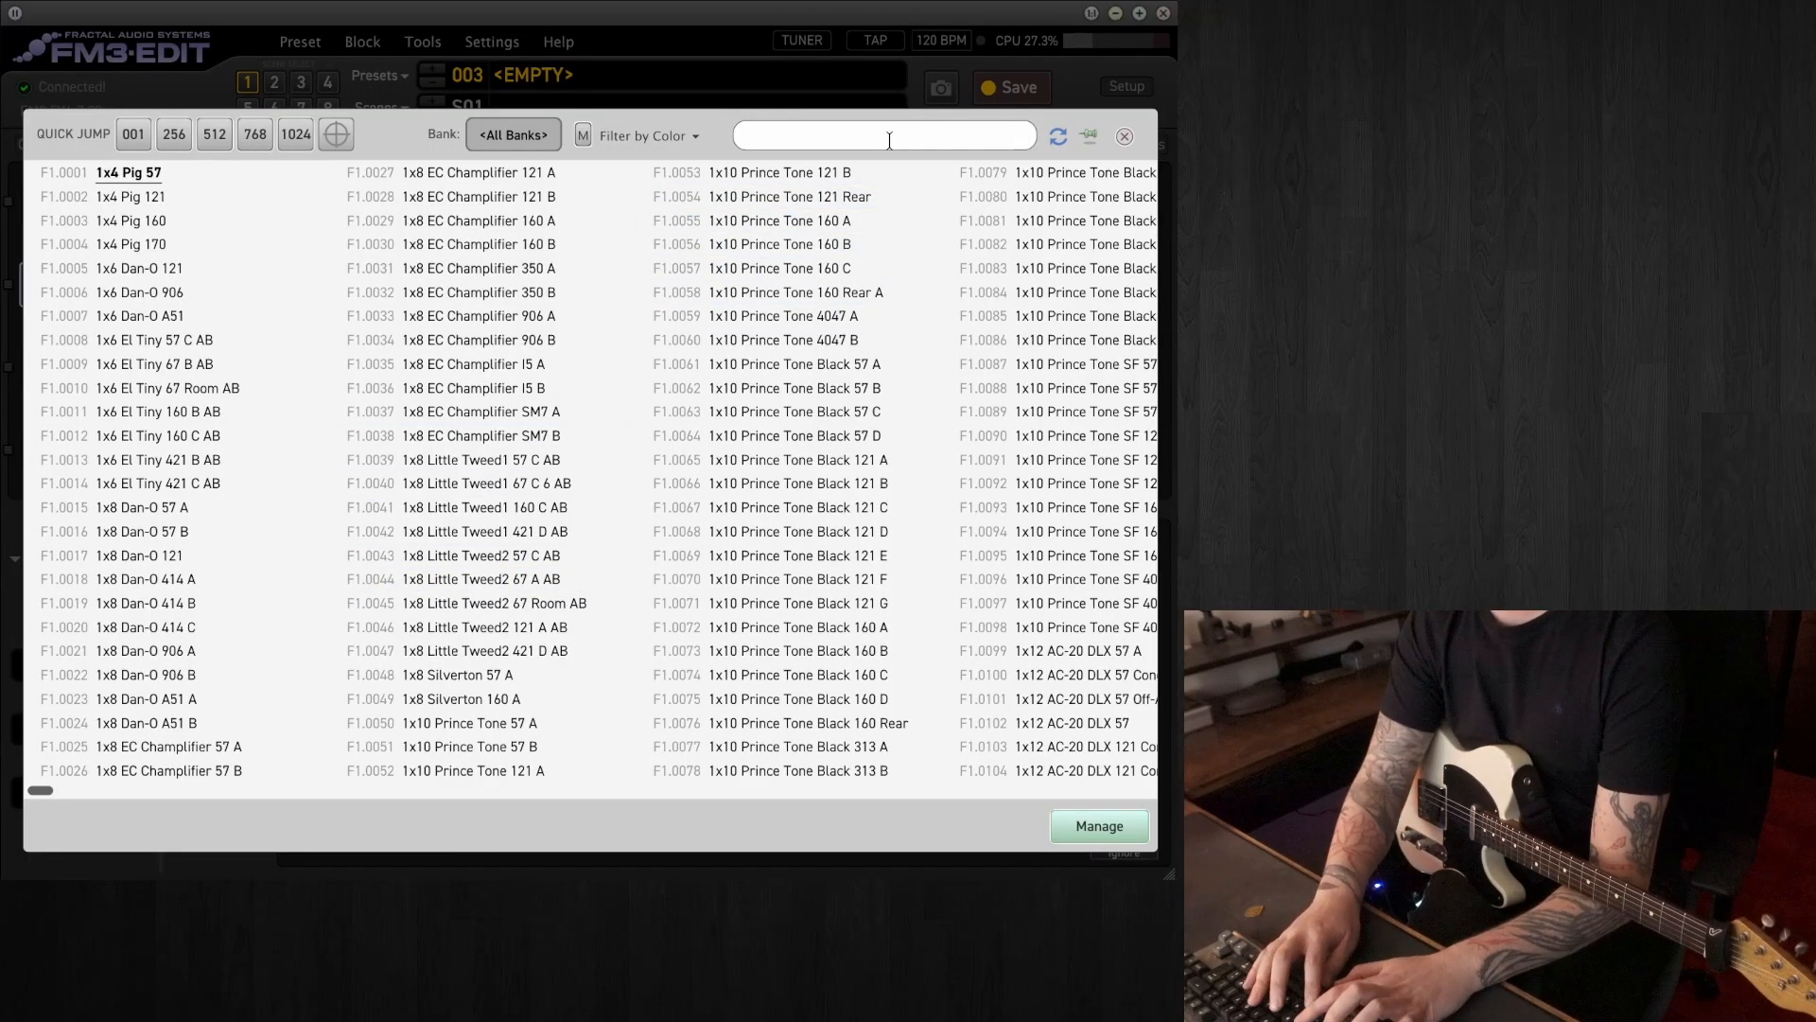
{"action": "type", "text": "GB"}
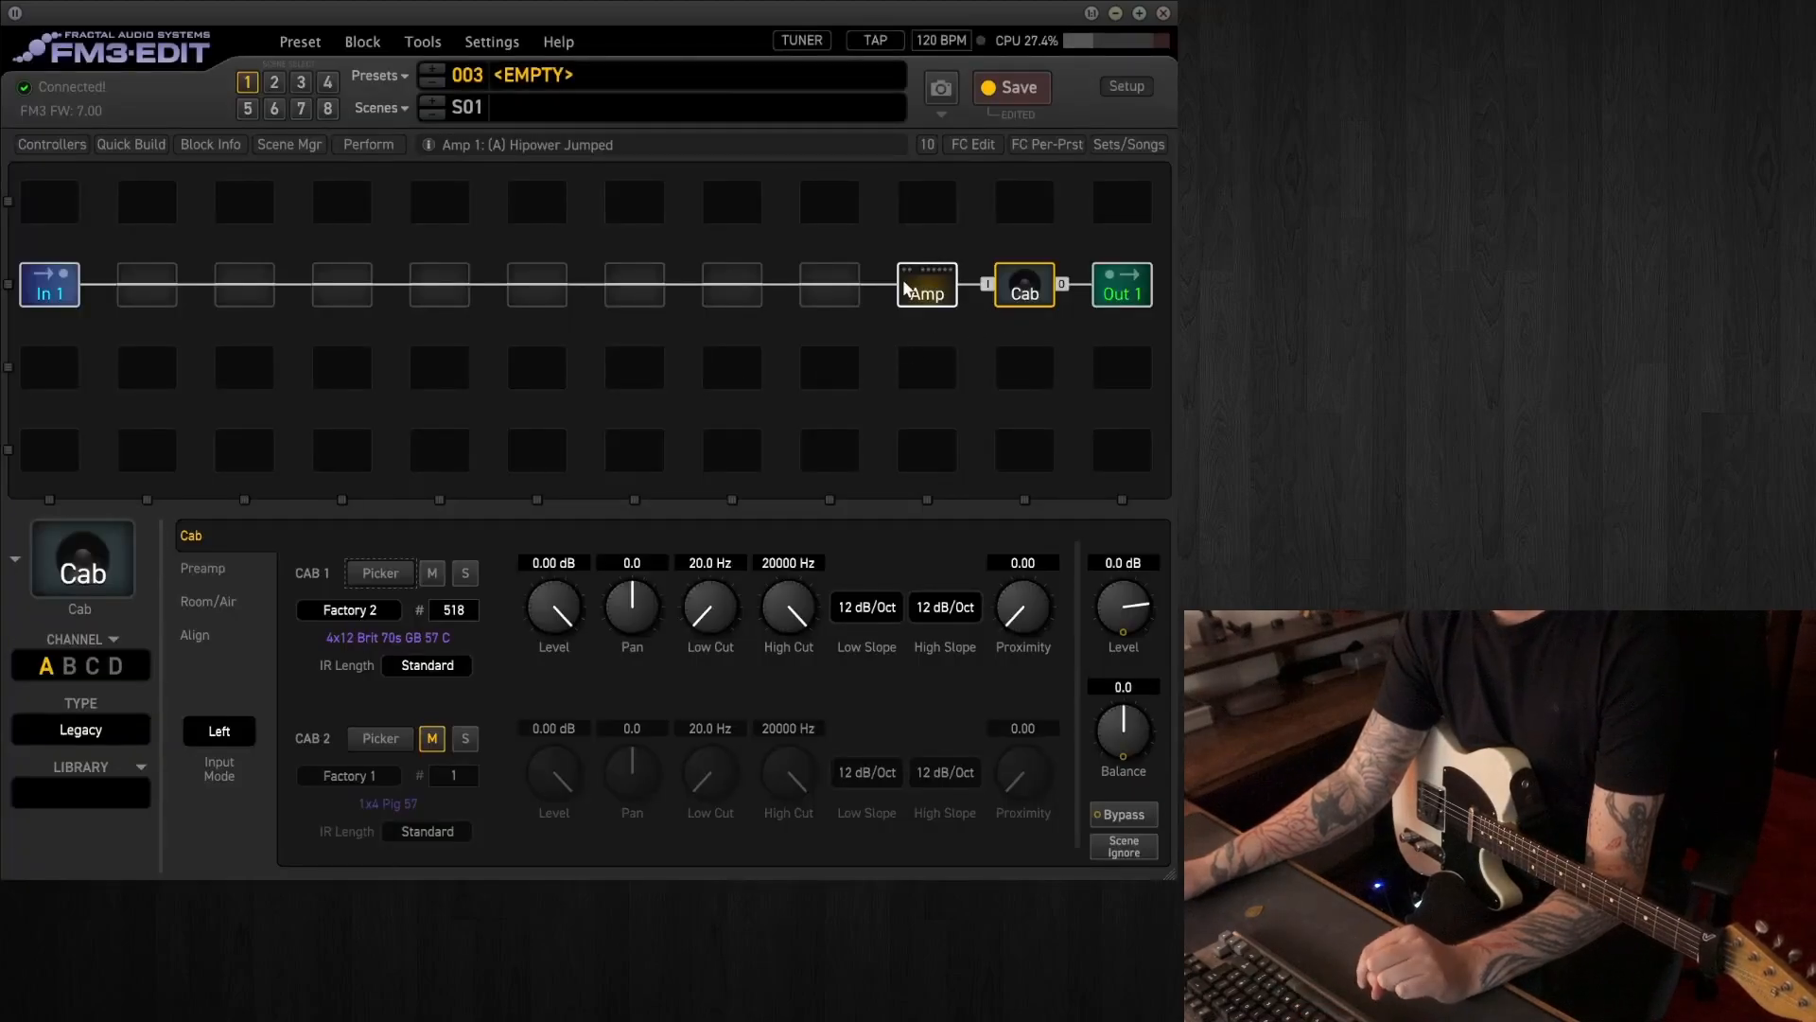
{"action": "left_click", "coordinate": [925, 289]}
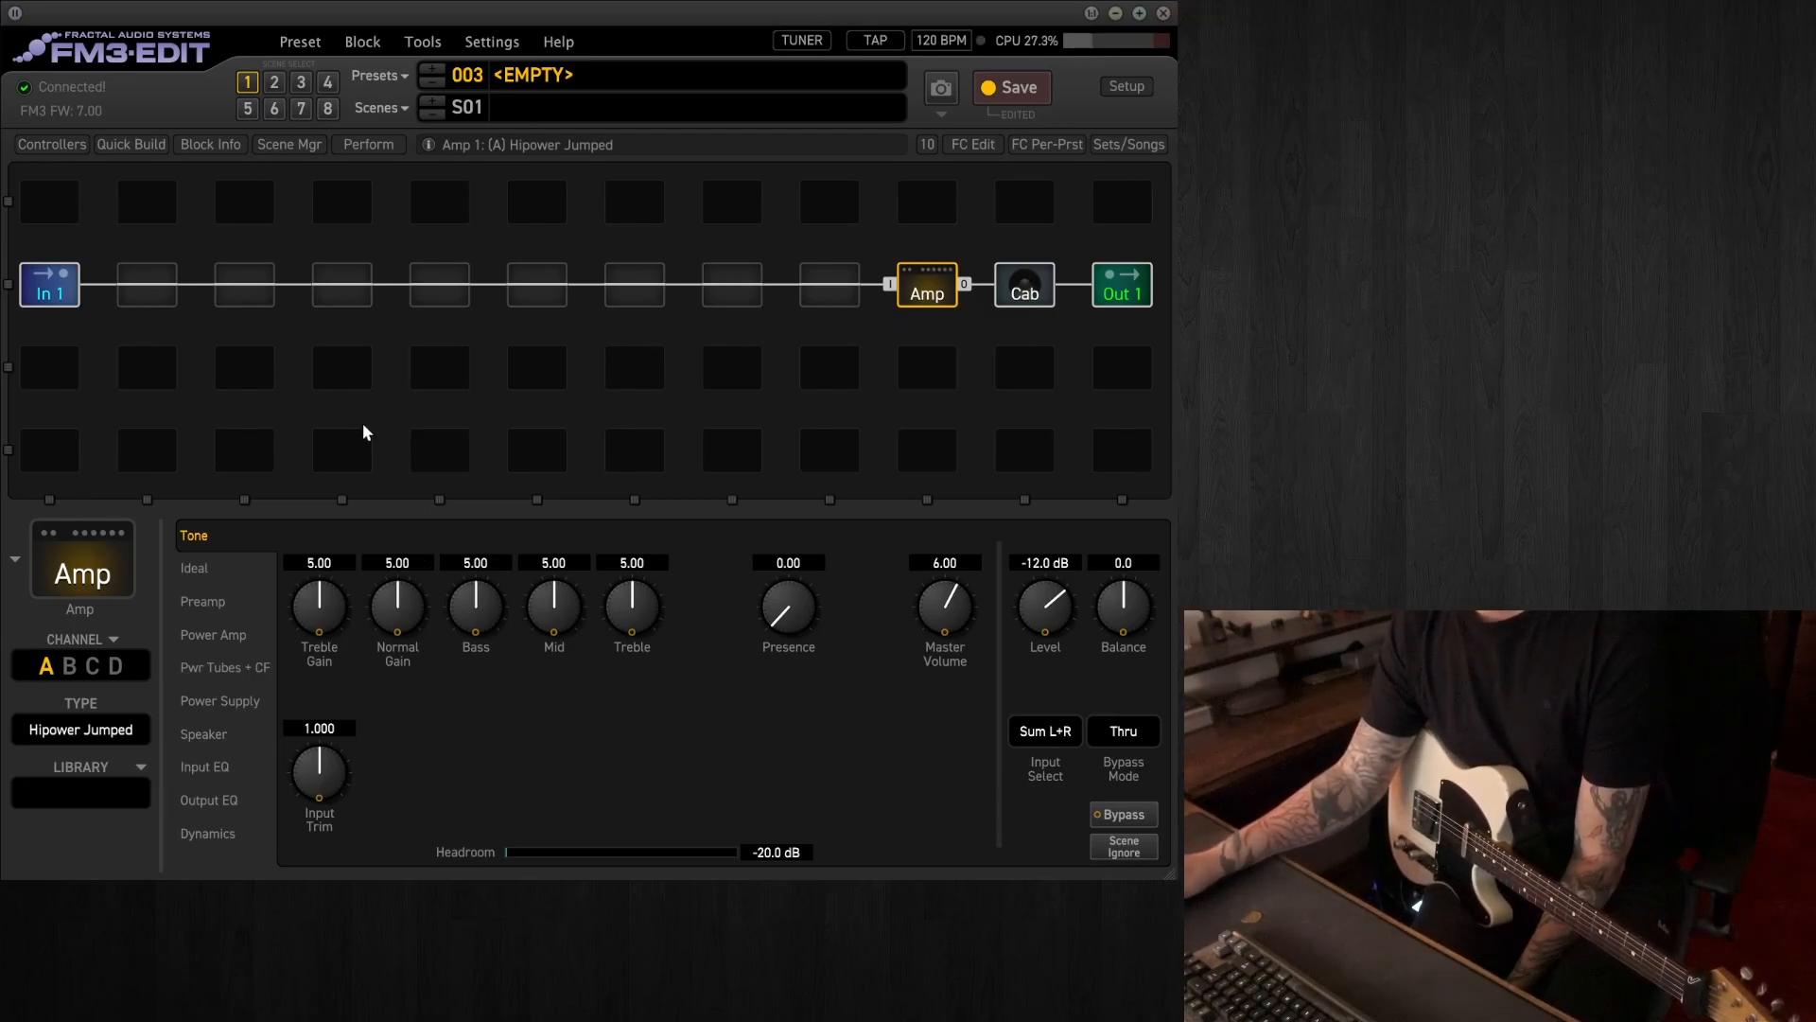
Insert a Studio reverb block in the slot just before the amp
{"action": "right_click", "coordinate": [927, 286]}
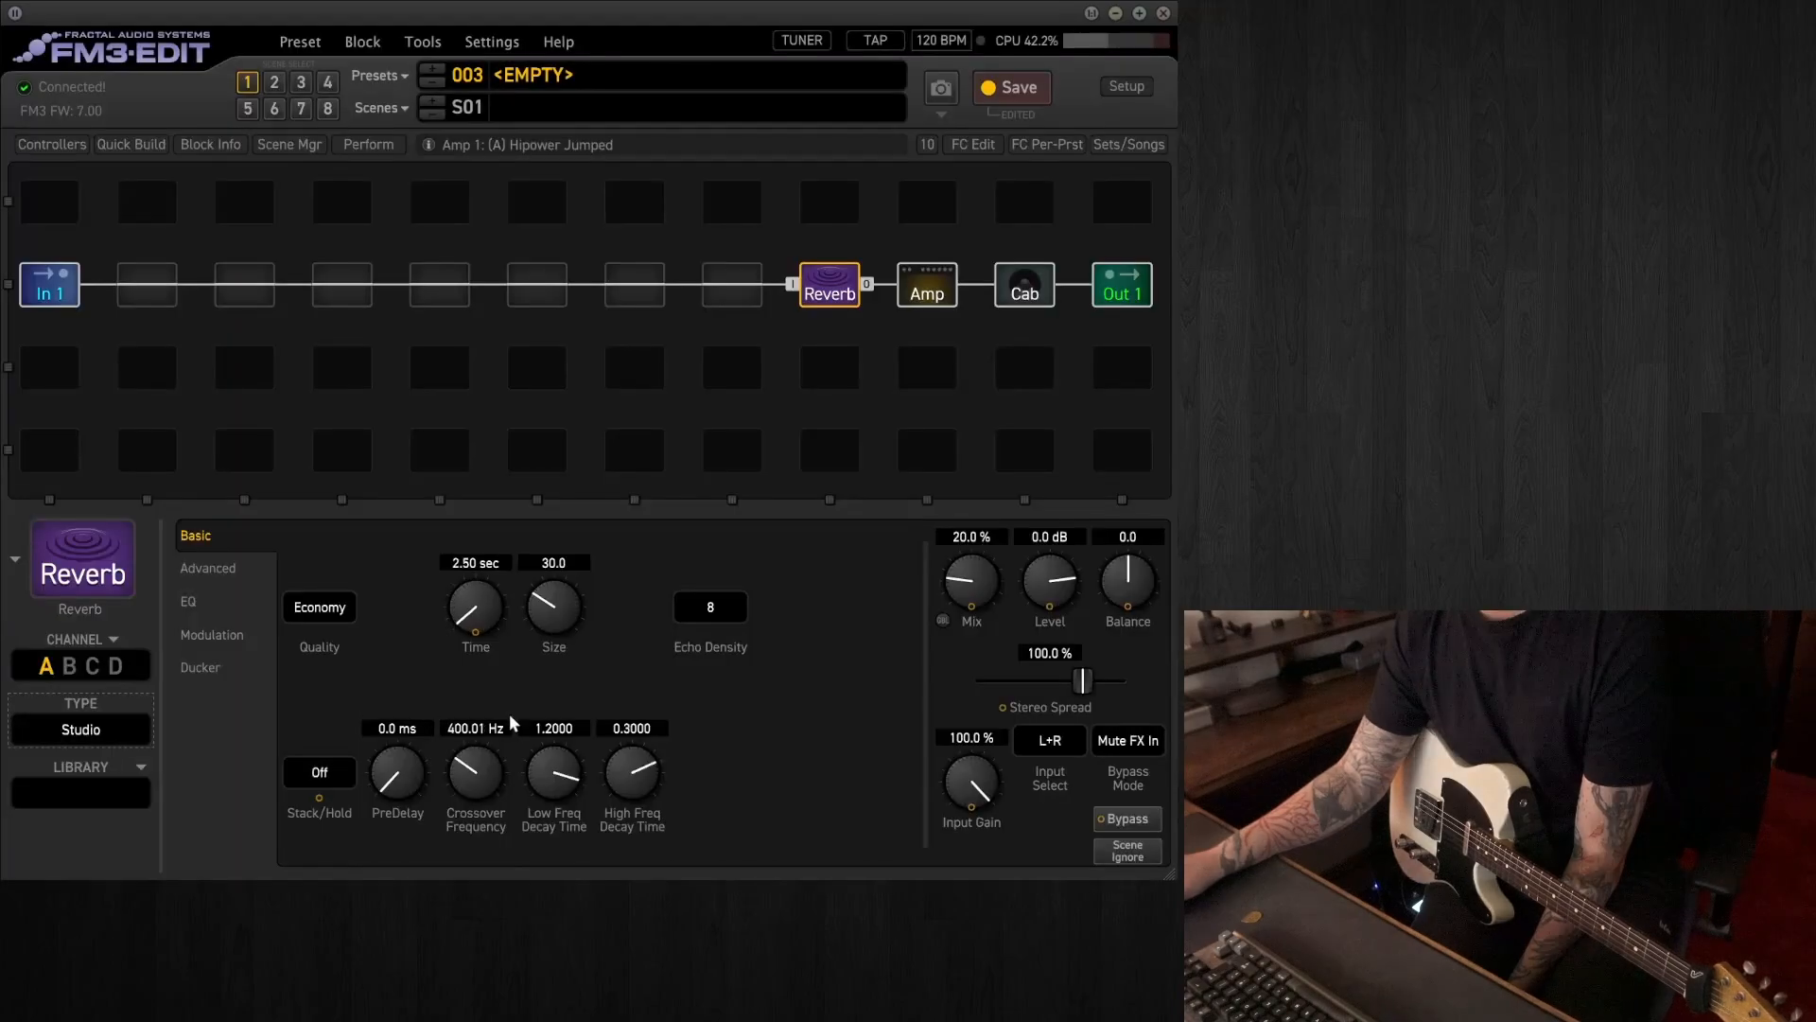
{"action": "mouse_move", "coordinate": [863, 724]}
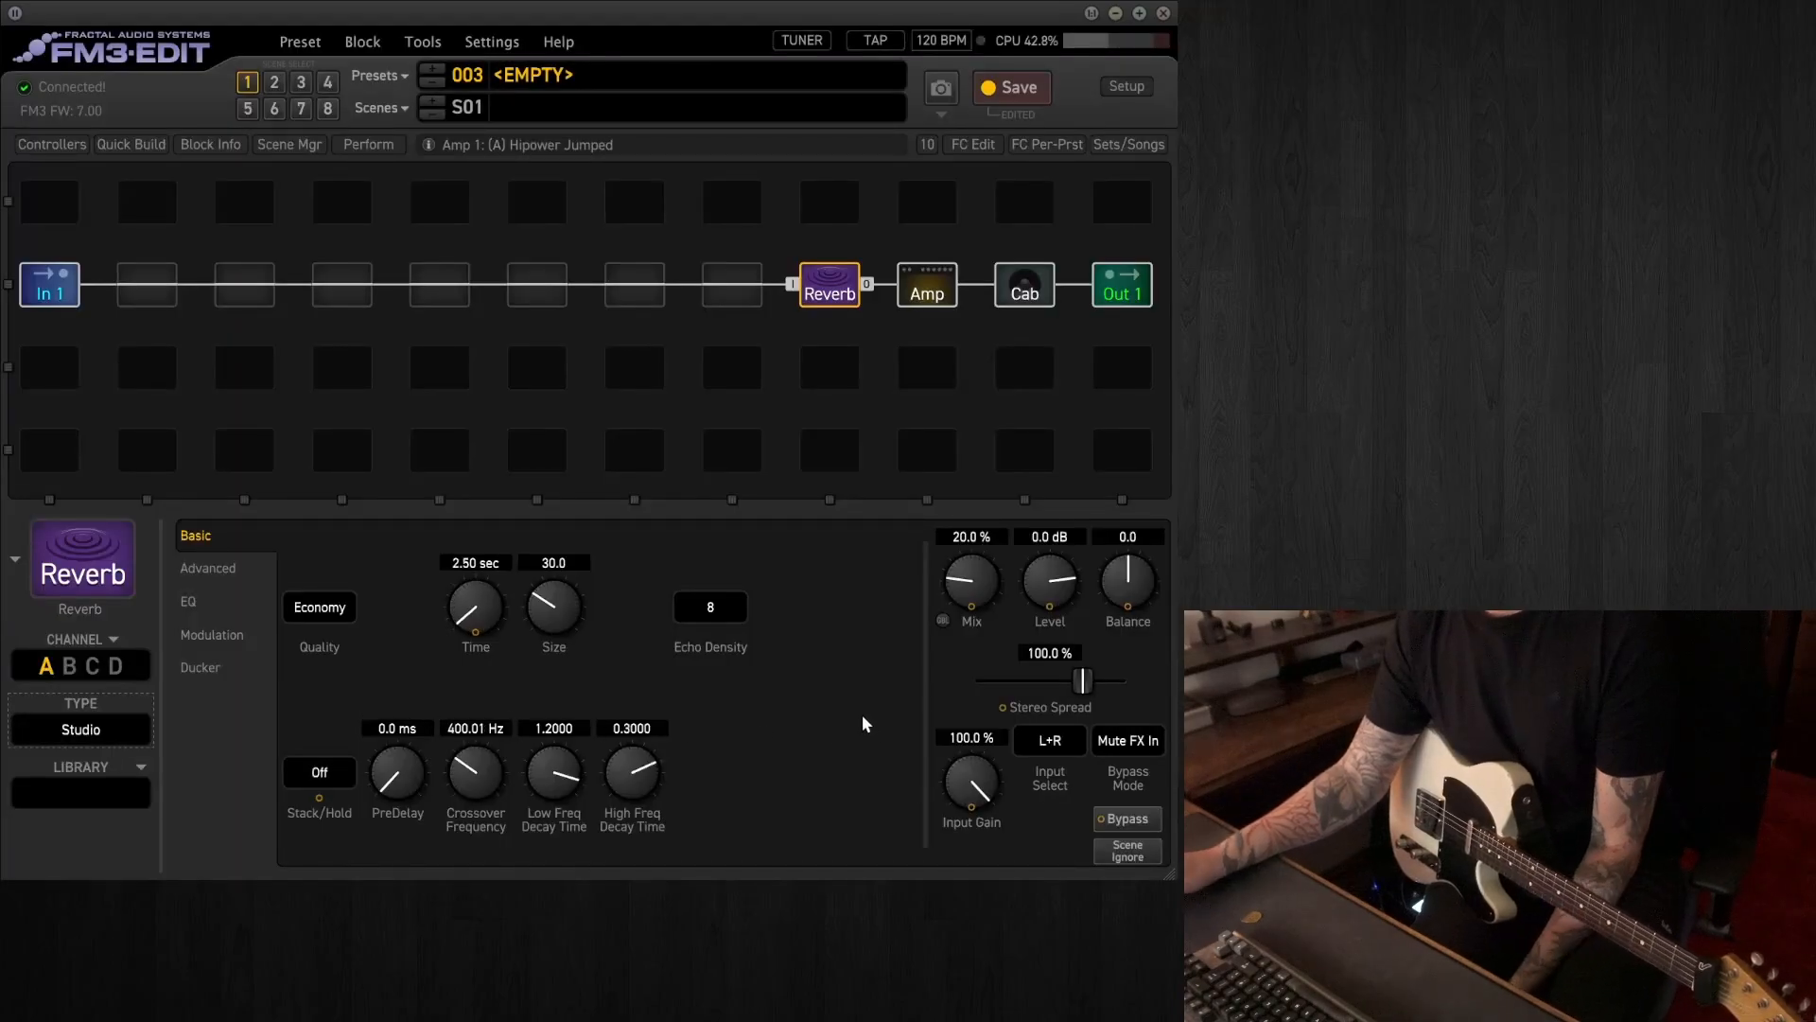
{"action": "mouse_move", "coordinate": [781, 685]}
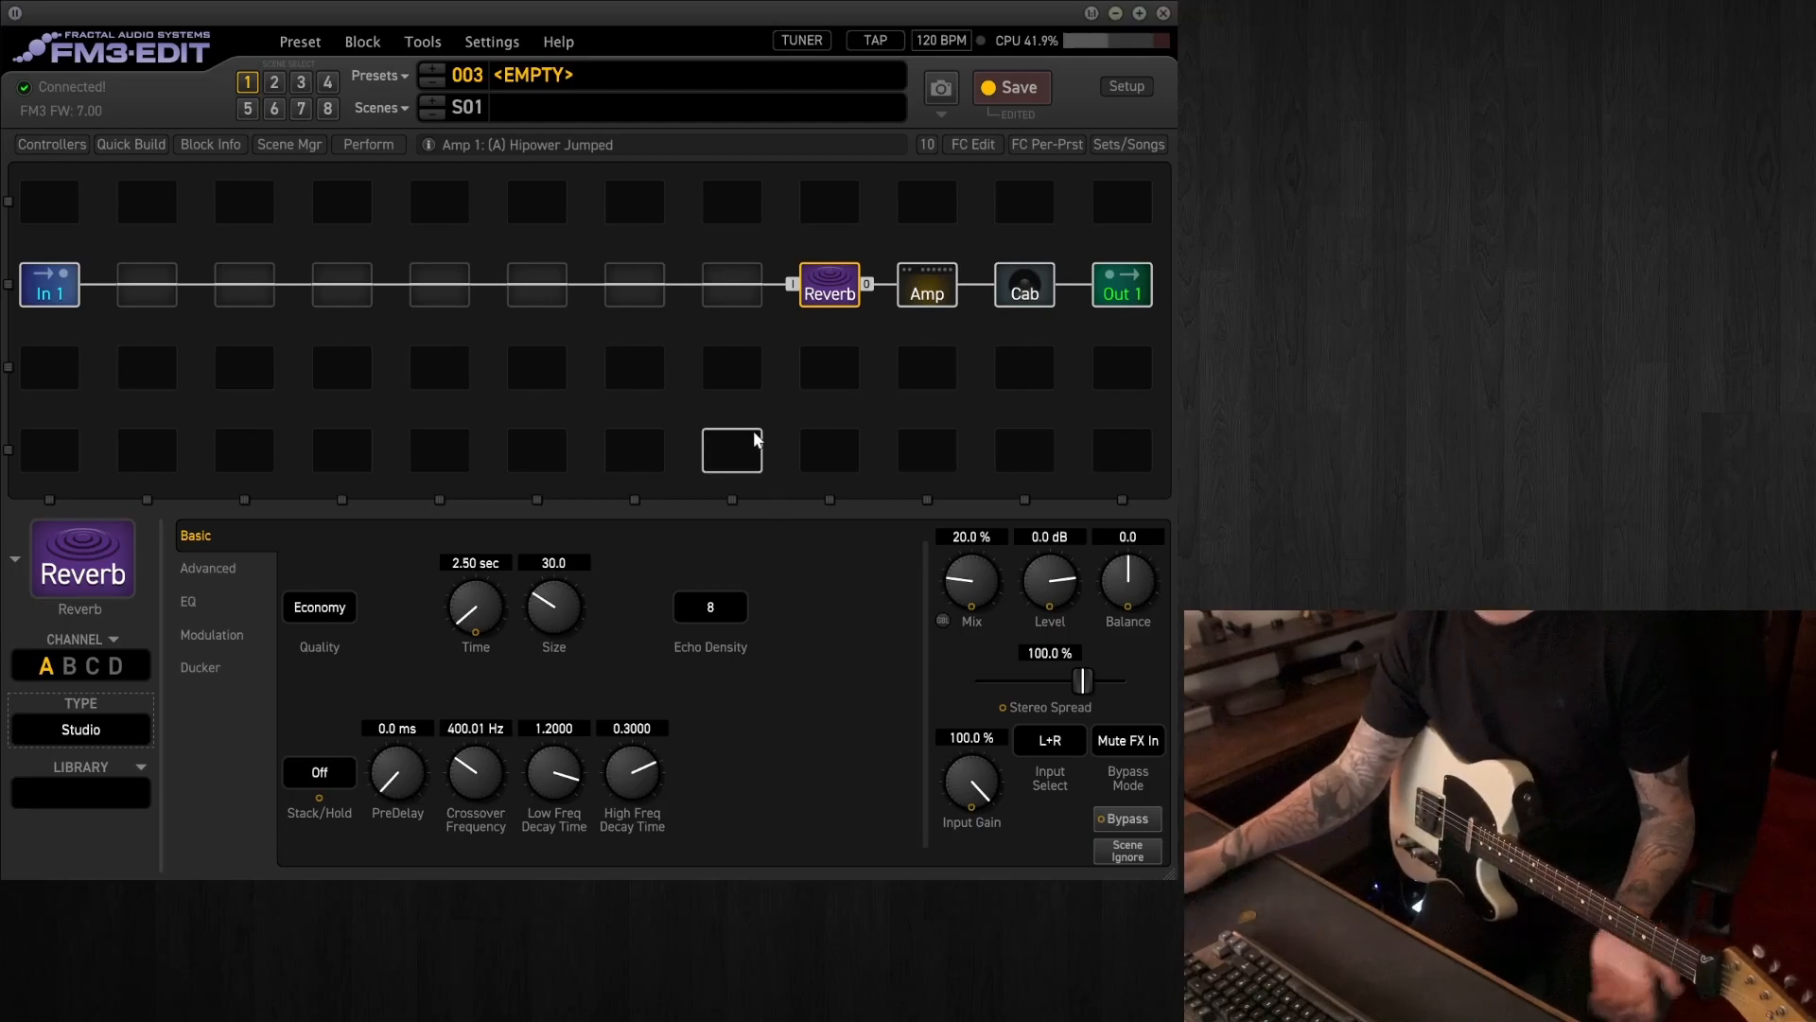
Insert a Mono Tape Delay before the reverb and raise its mix to about 30%
{"action": "right_click", "coordinate": [730, 450]}
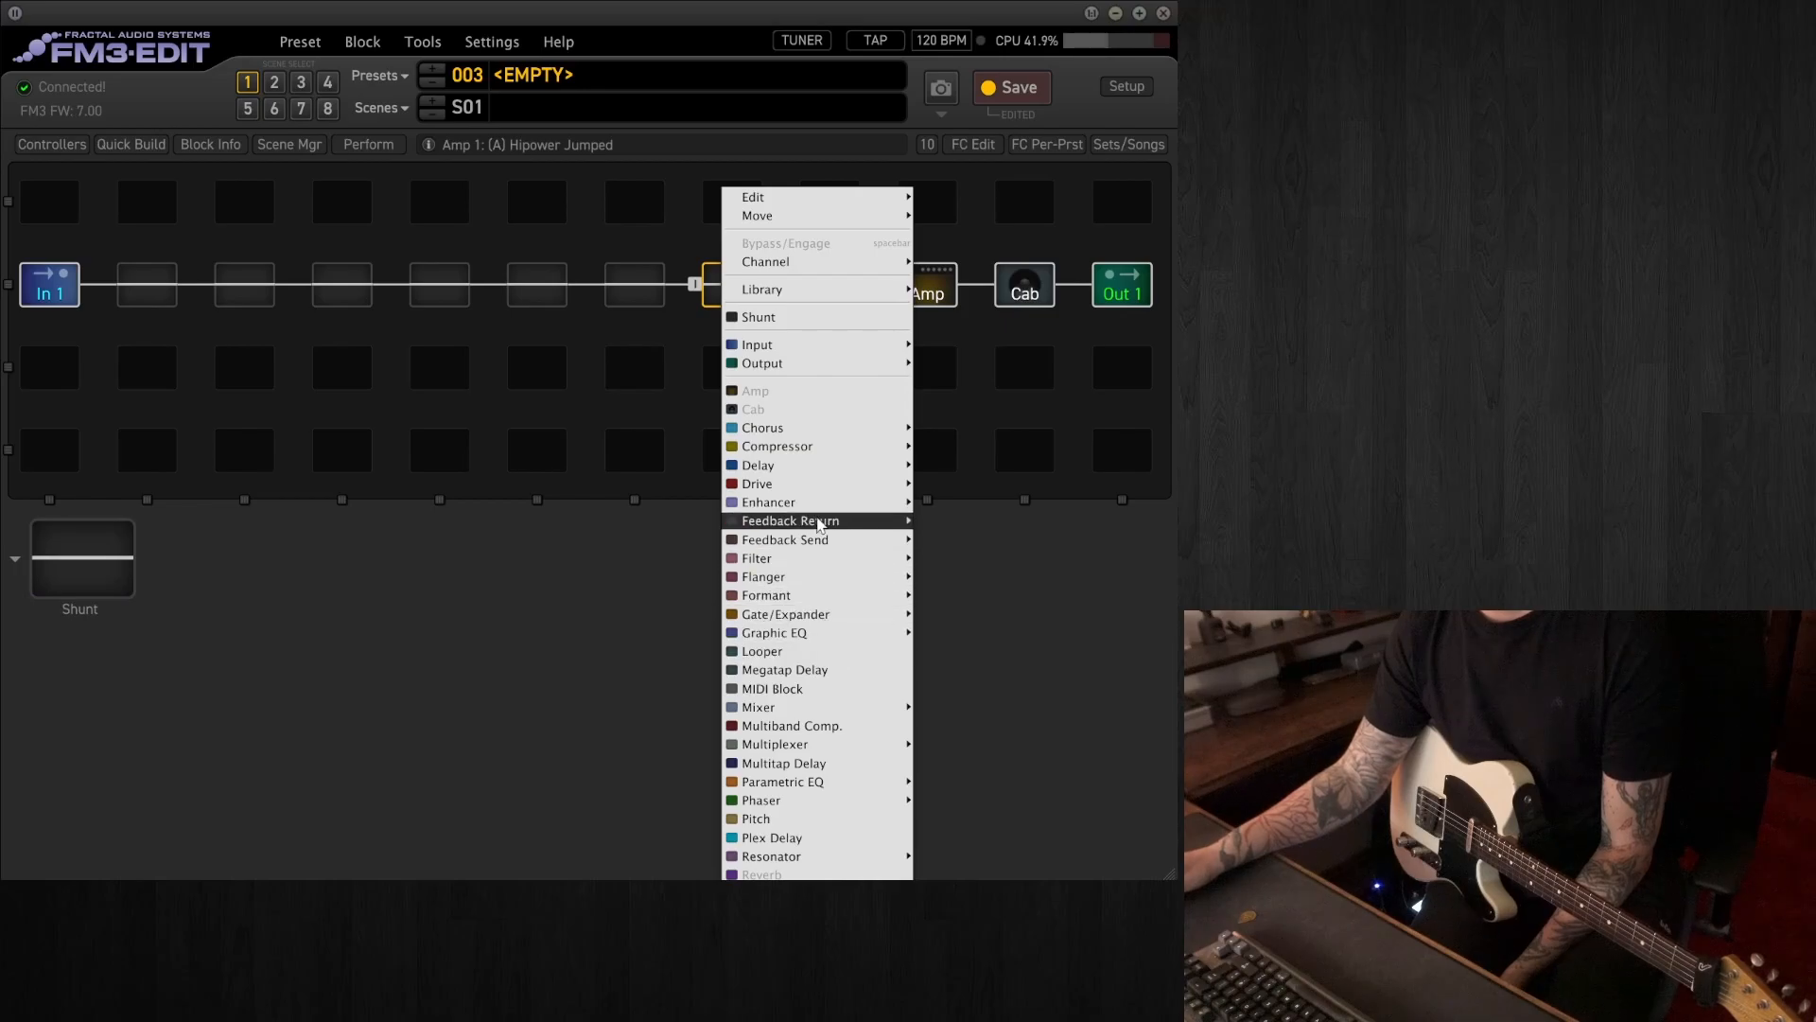
{"action": "left_click", "coordinate": [761, 874]}
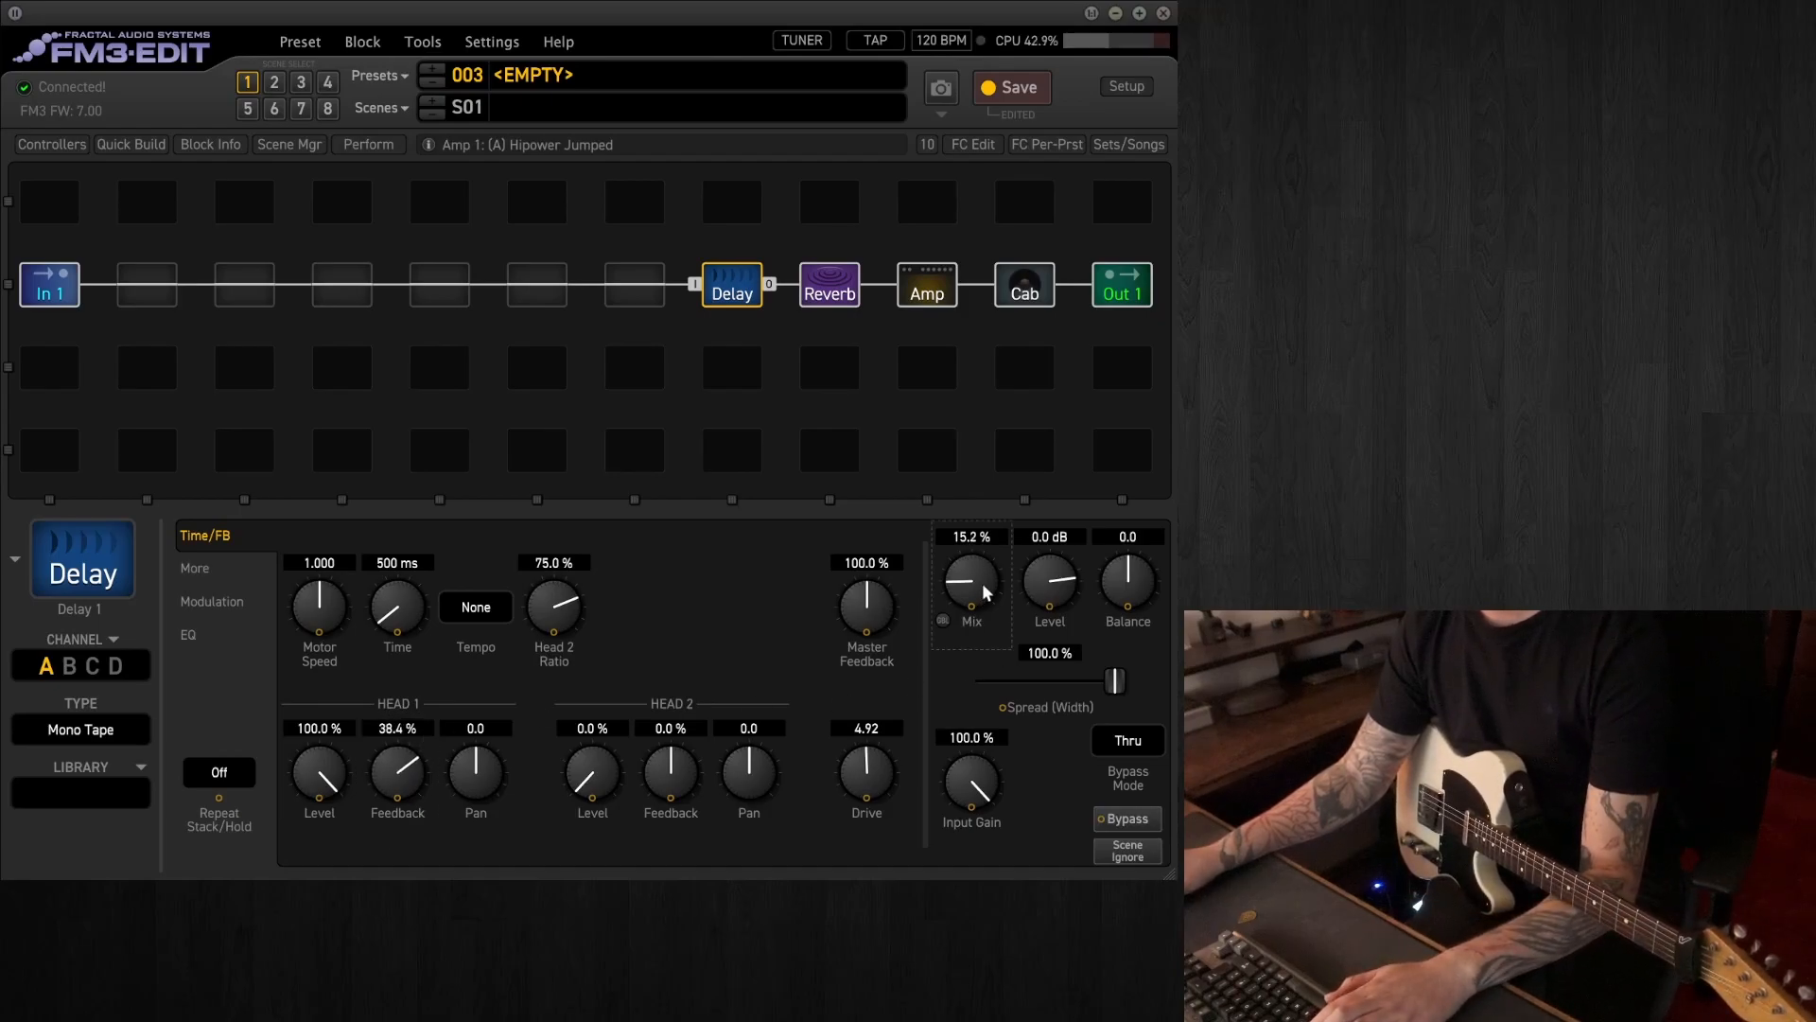
{"action": "left_click_drag", "start_coordinate": [971, 579], "coordinate": [1010, 550]}
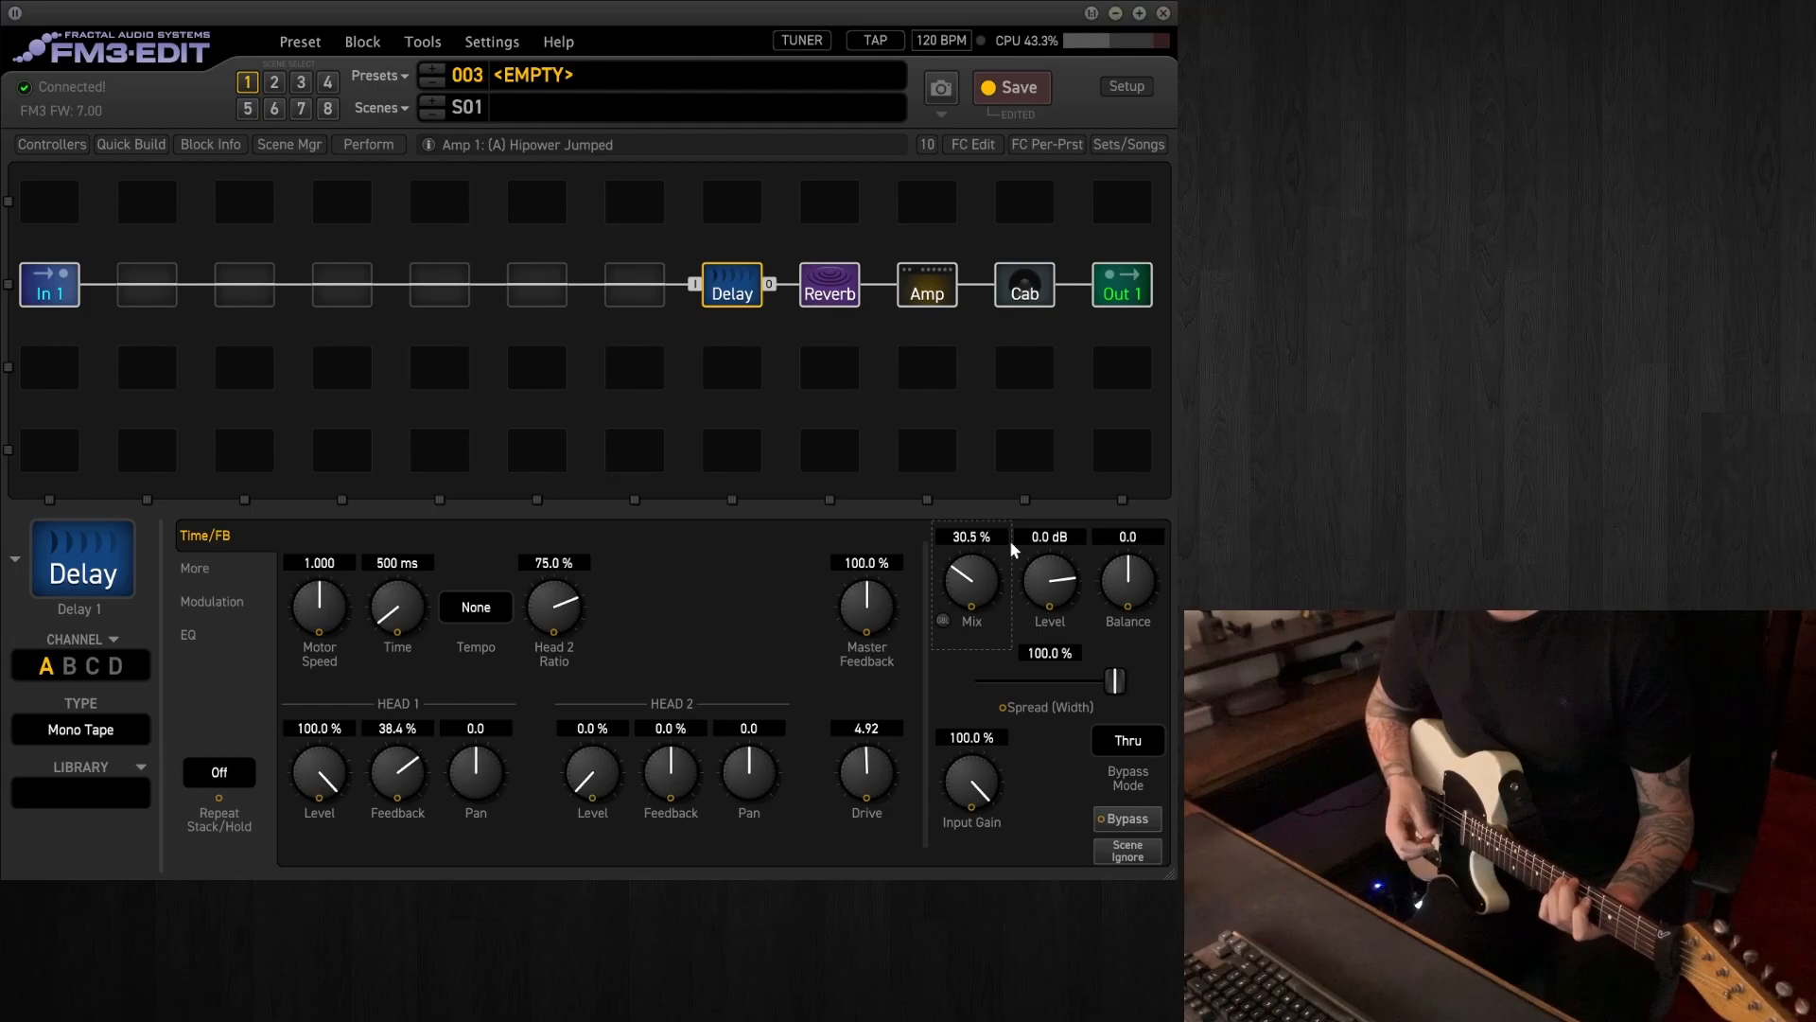
{"action": "mouse_move", "coordinate": [890, 477]}
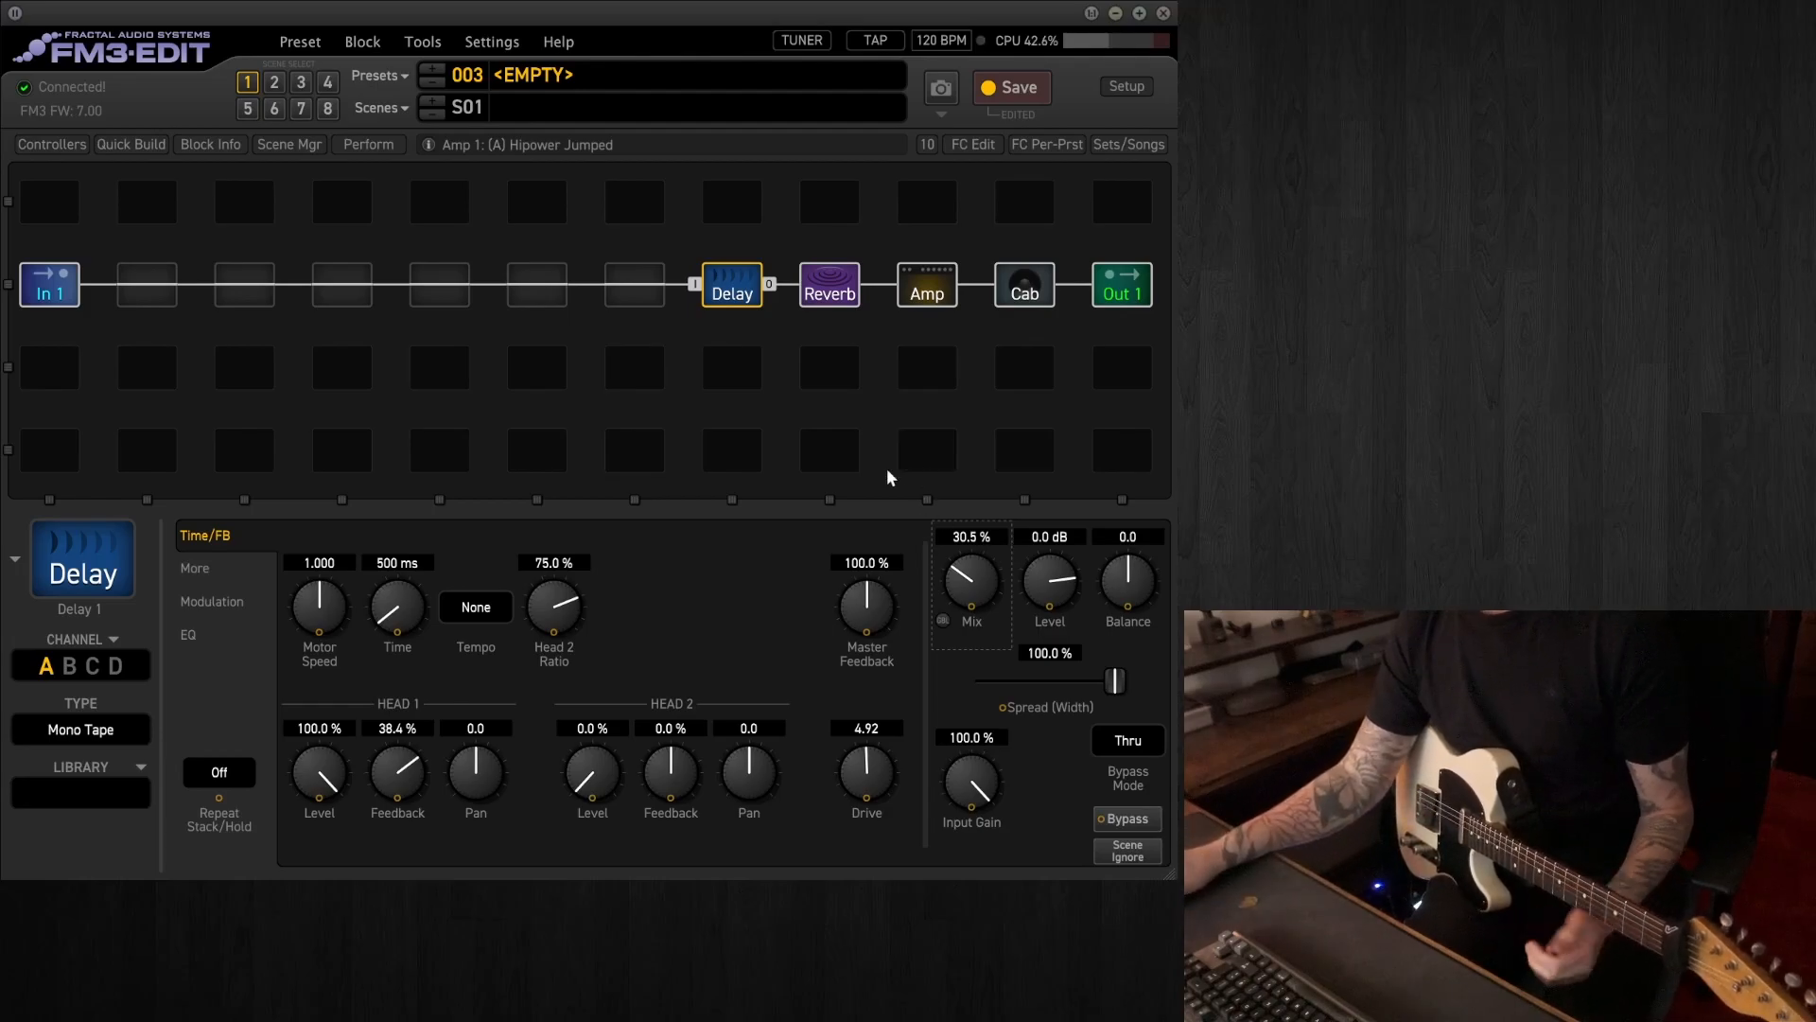
{"action": "mouse_move", "coordinate": [724, 433]}
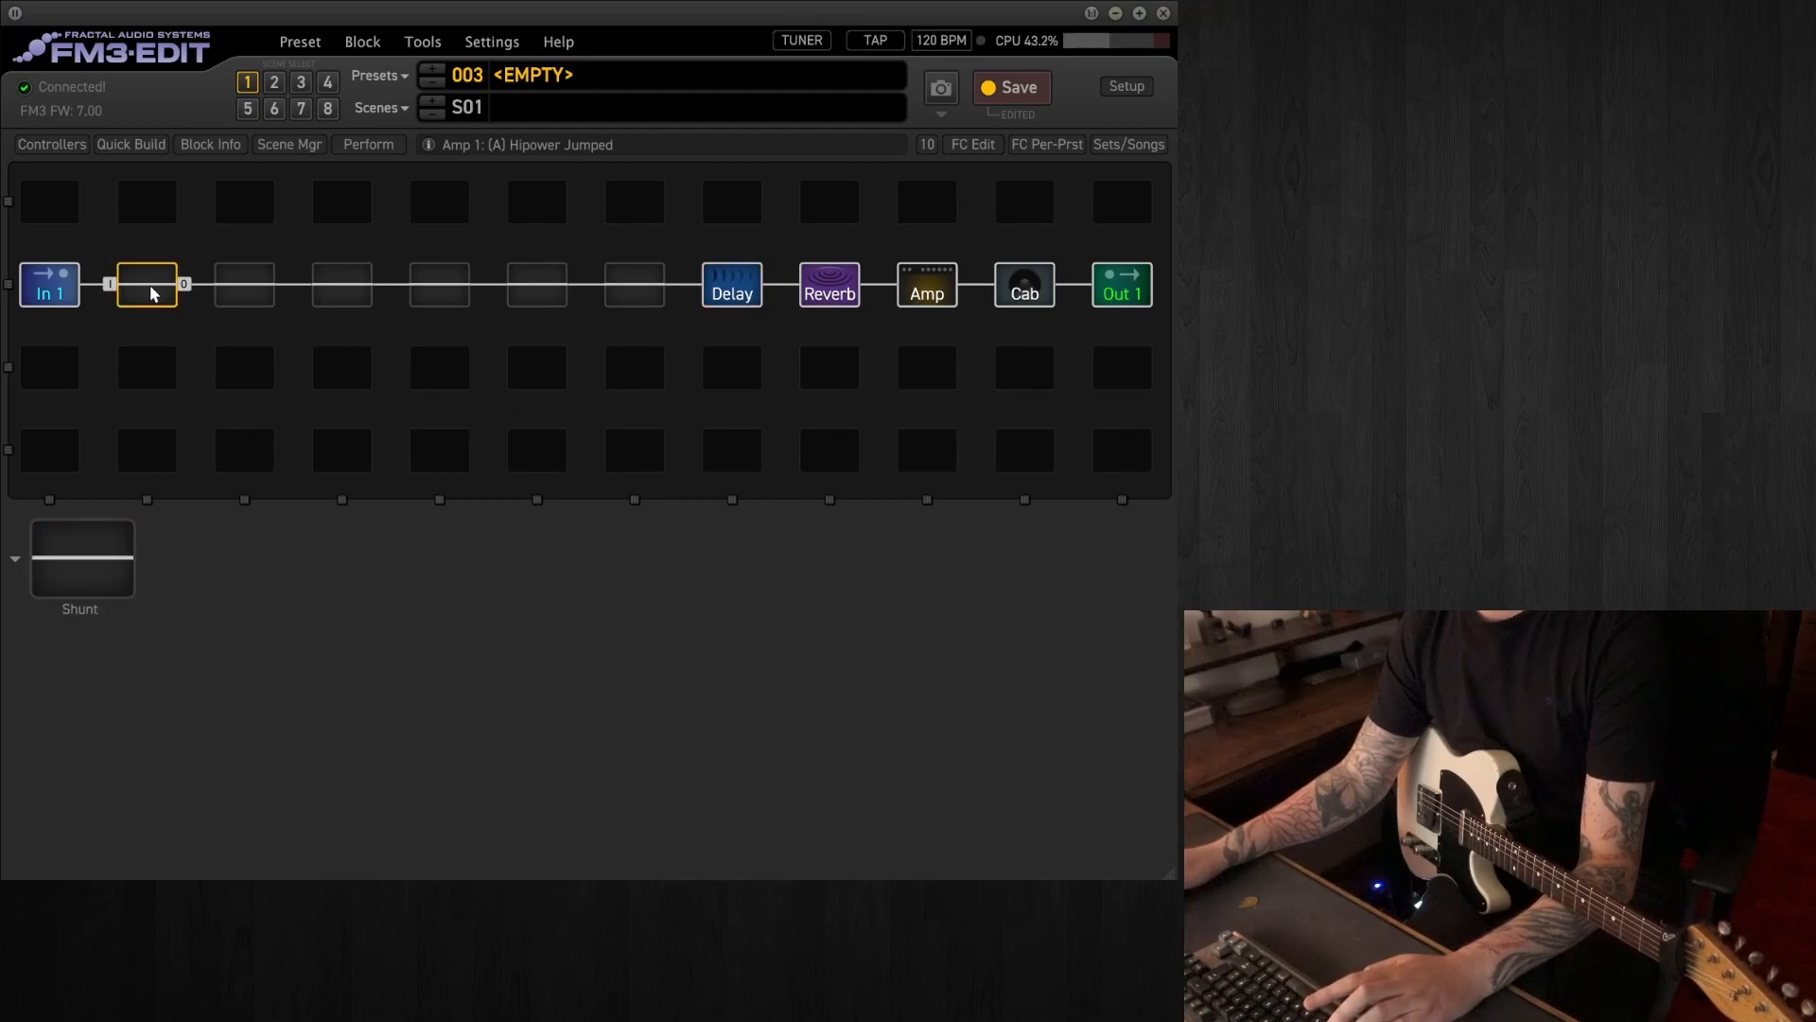
Insert a Filter block right after In 1 and raise its level to 6.0 dB
{"action": "right_click", "coordinate": [145, 286]}
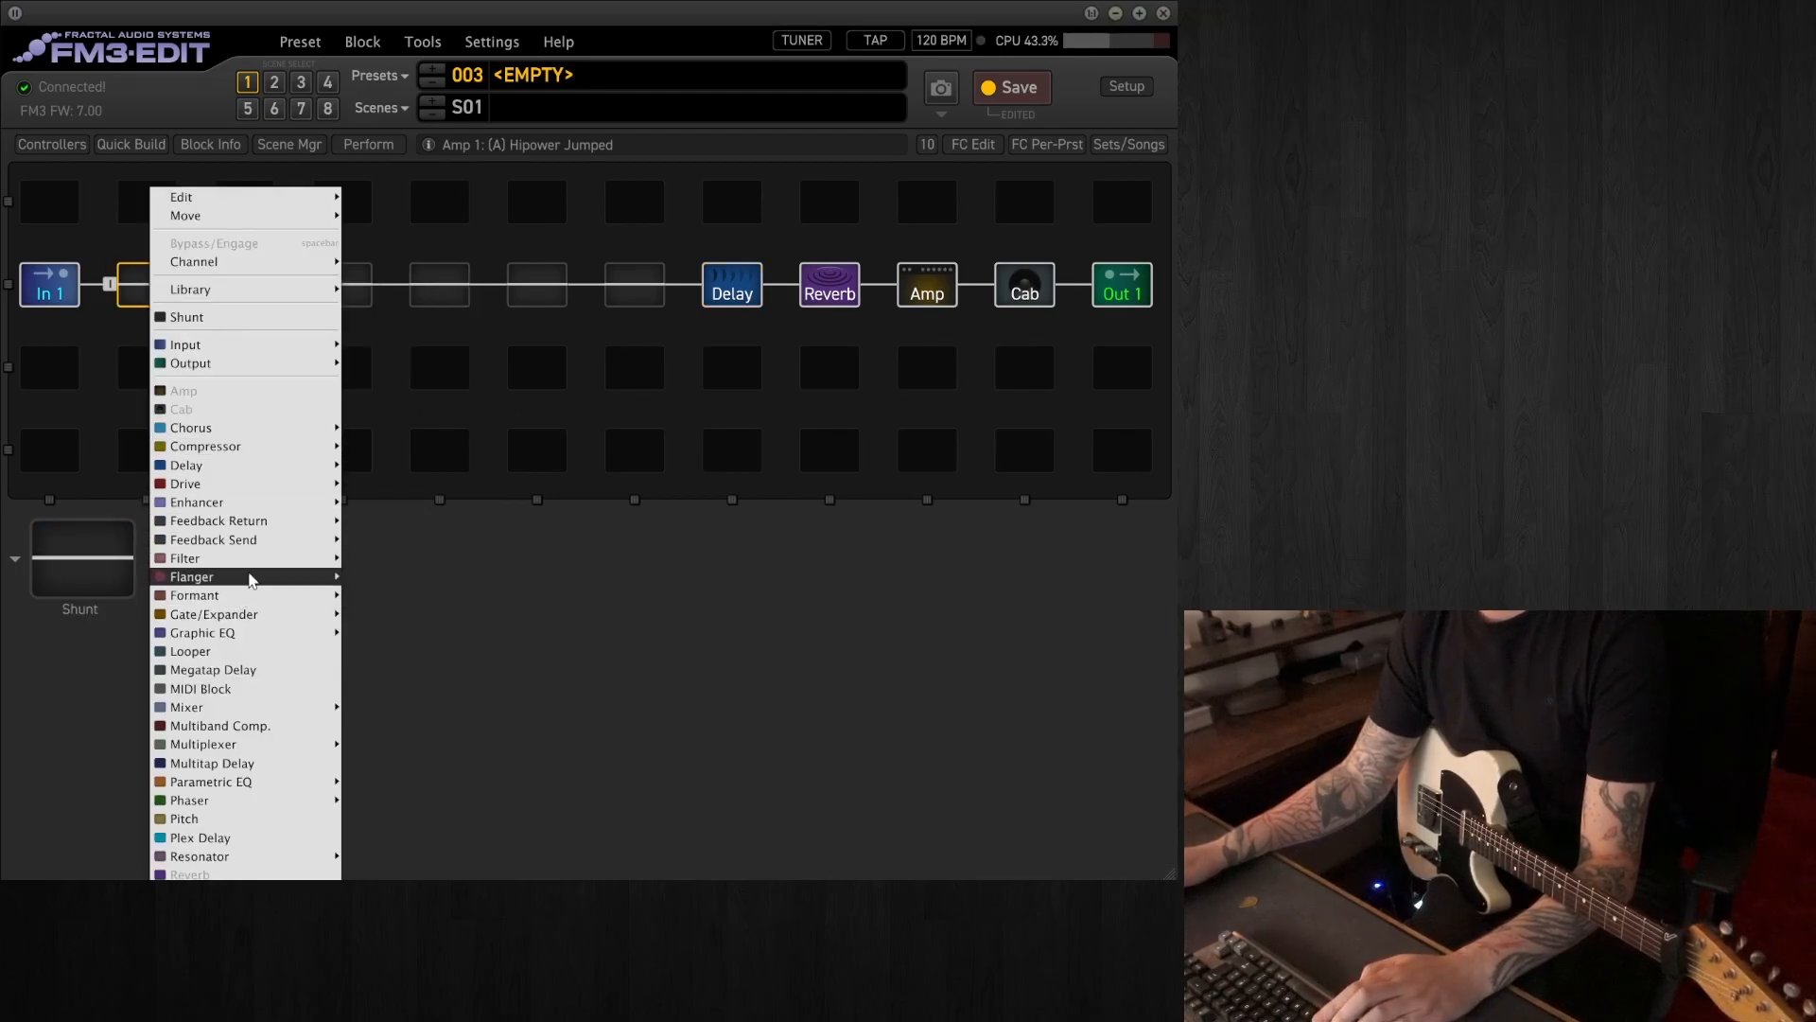
{"action": "mouse_move", "coordinate": [183, 556]}
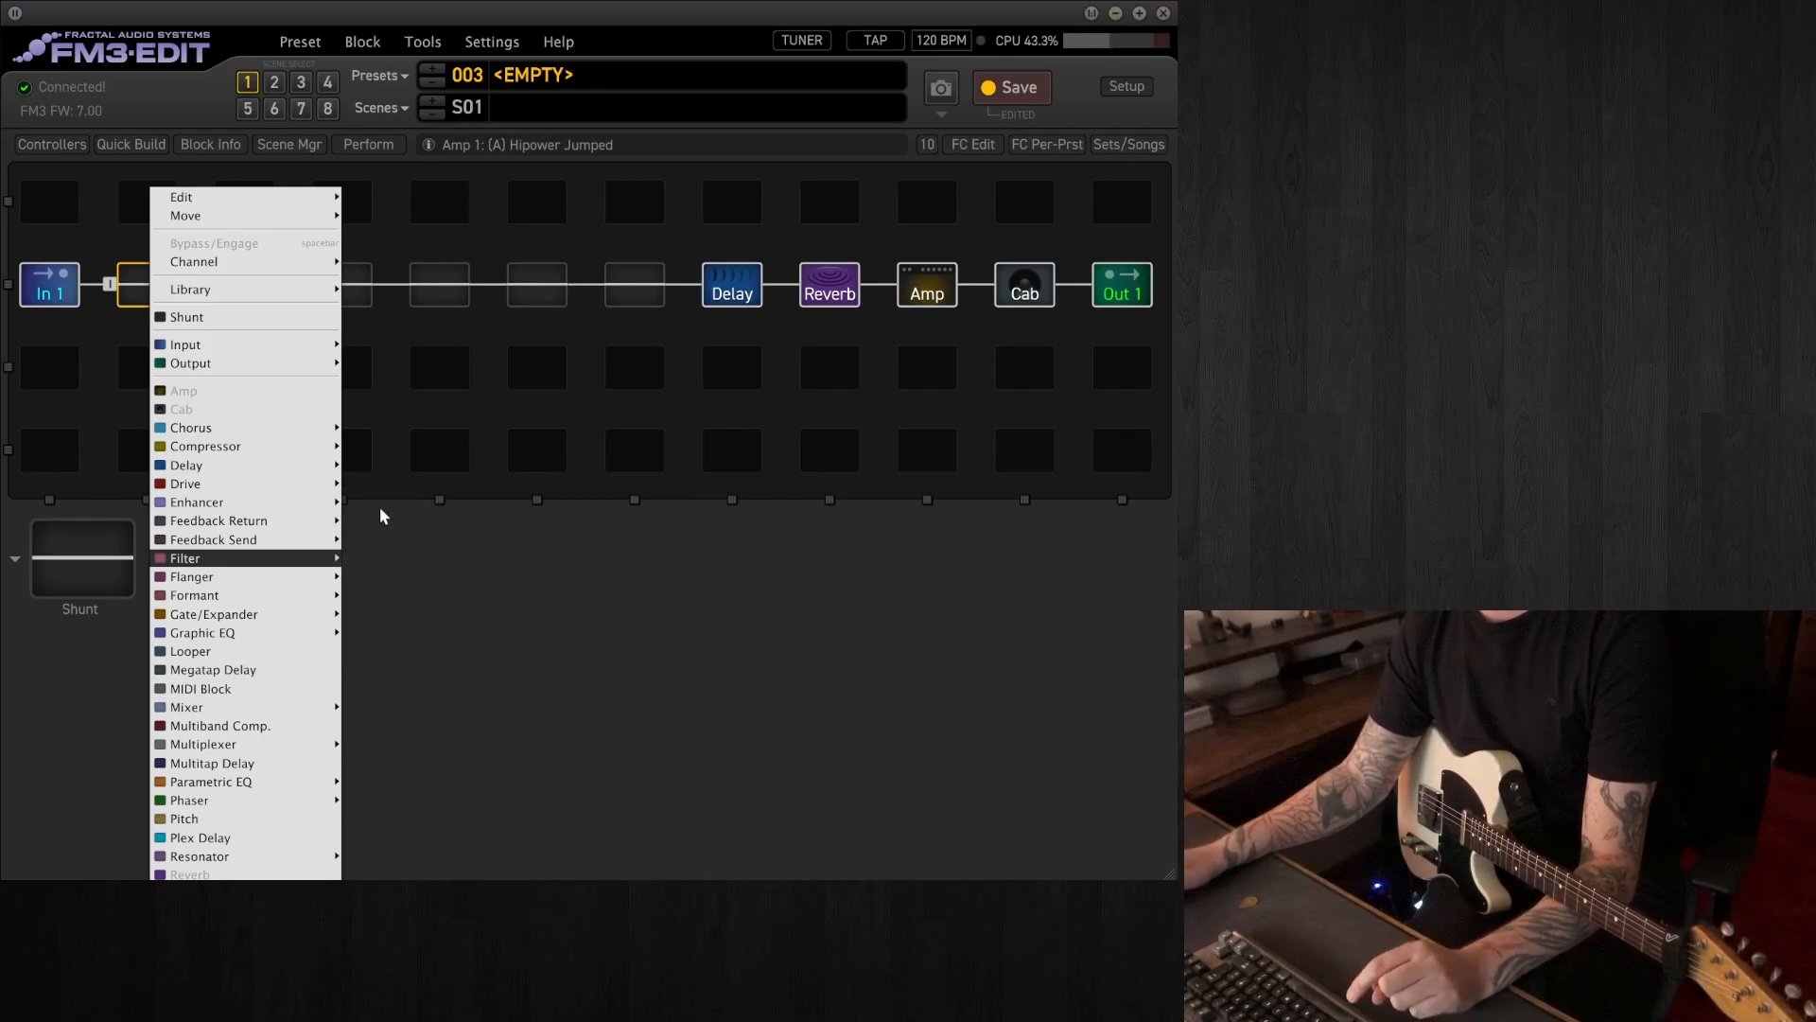
{"action": "left_click", "coordinate": [184, 556]}
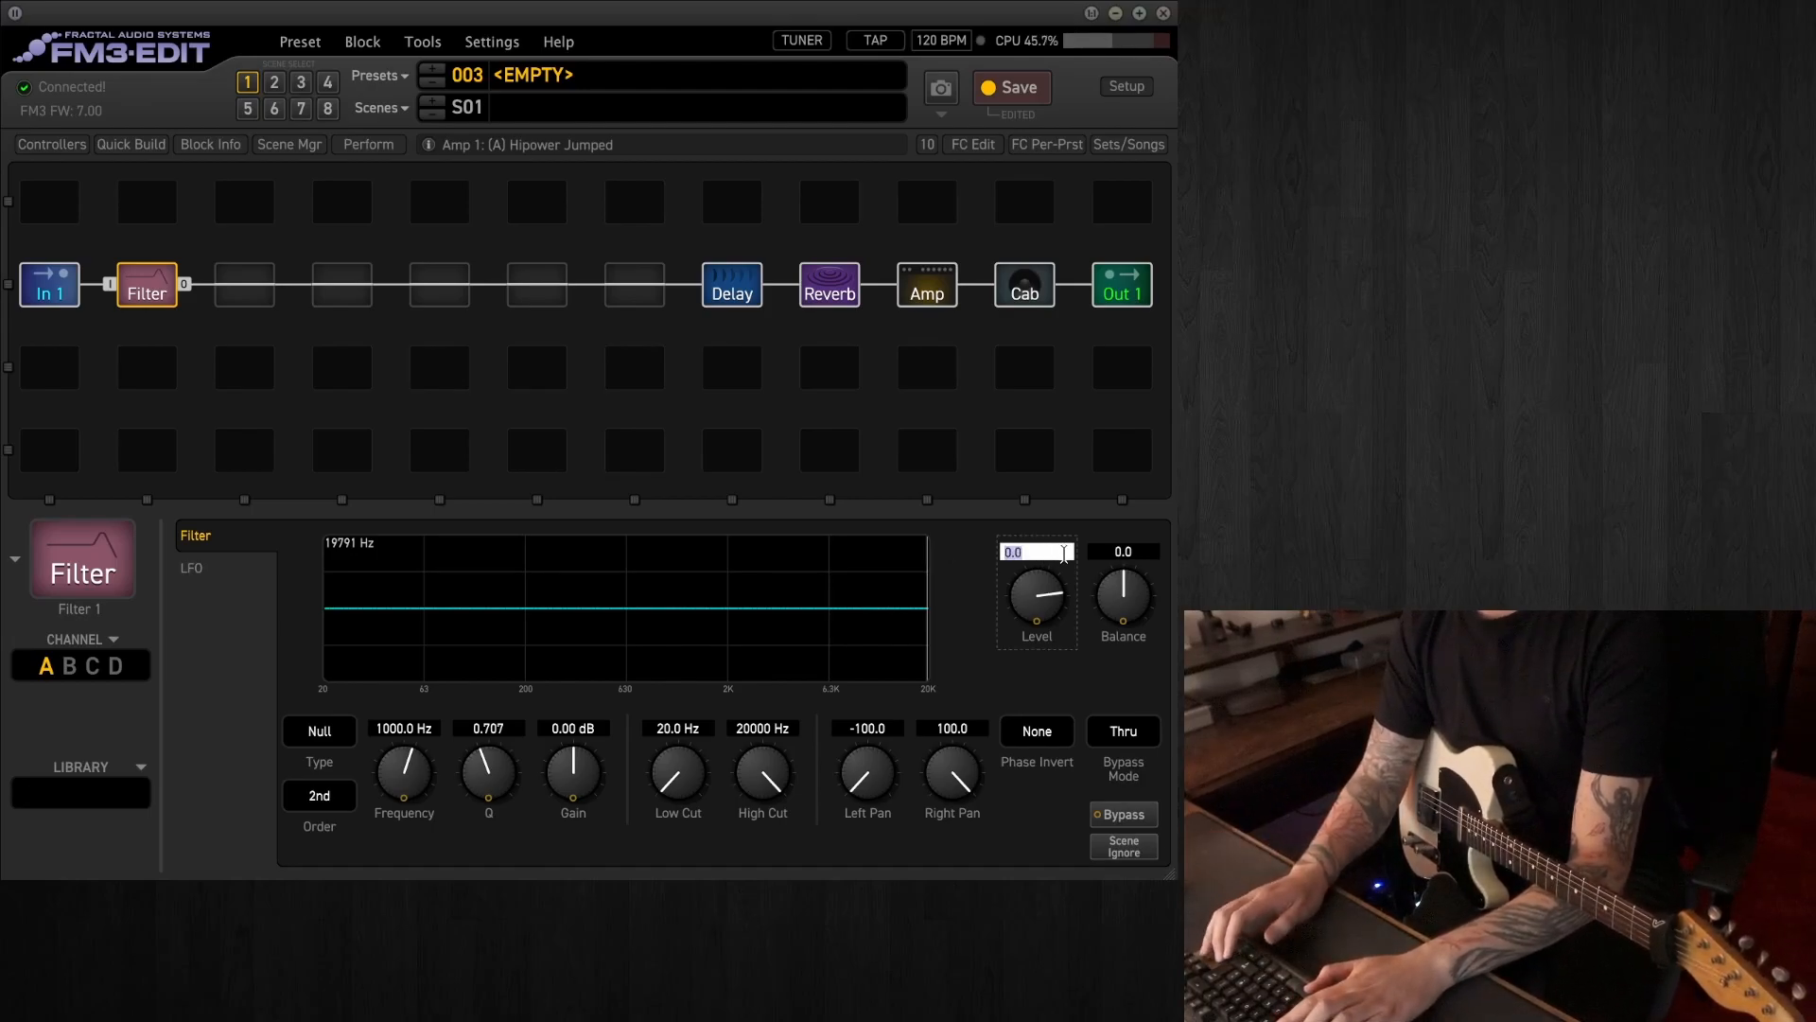
{"action": "left_click_drag", "start_coordinate": [1035, 600], "coordinate": [1034, 568]}
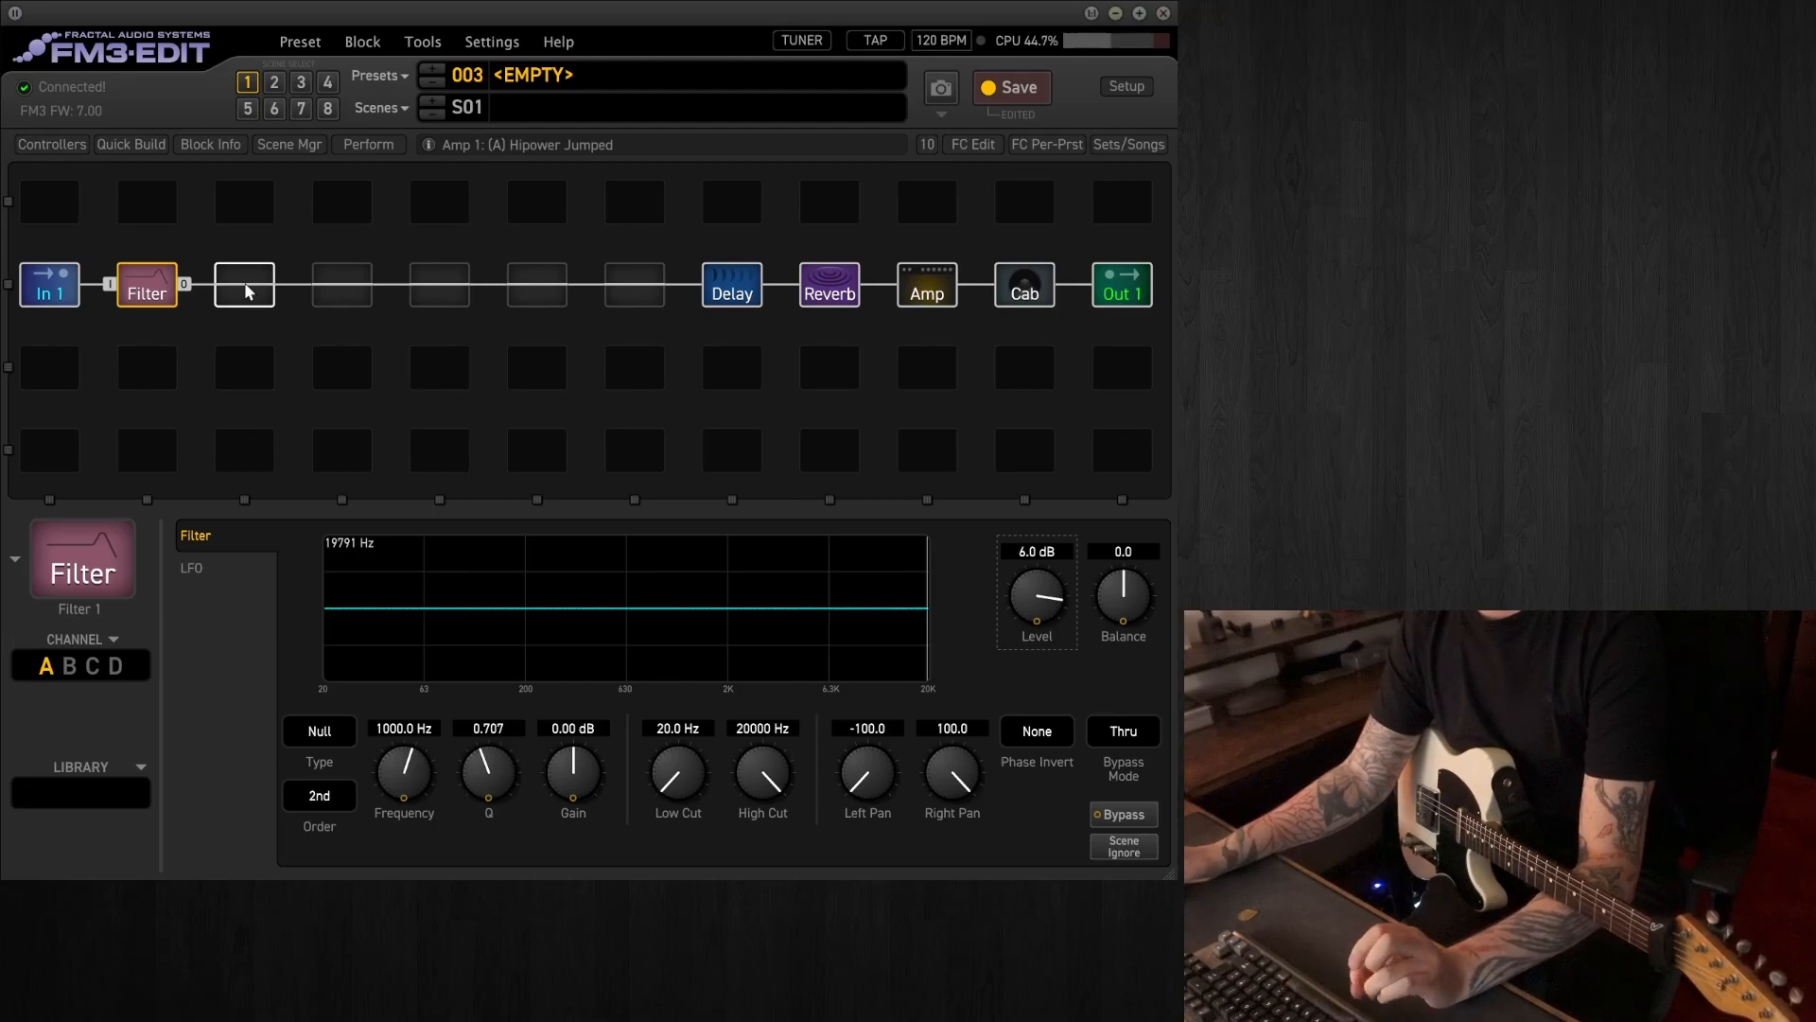
{"action": "mouse_move", "coordinate": [252, 299]}
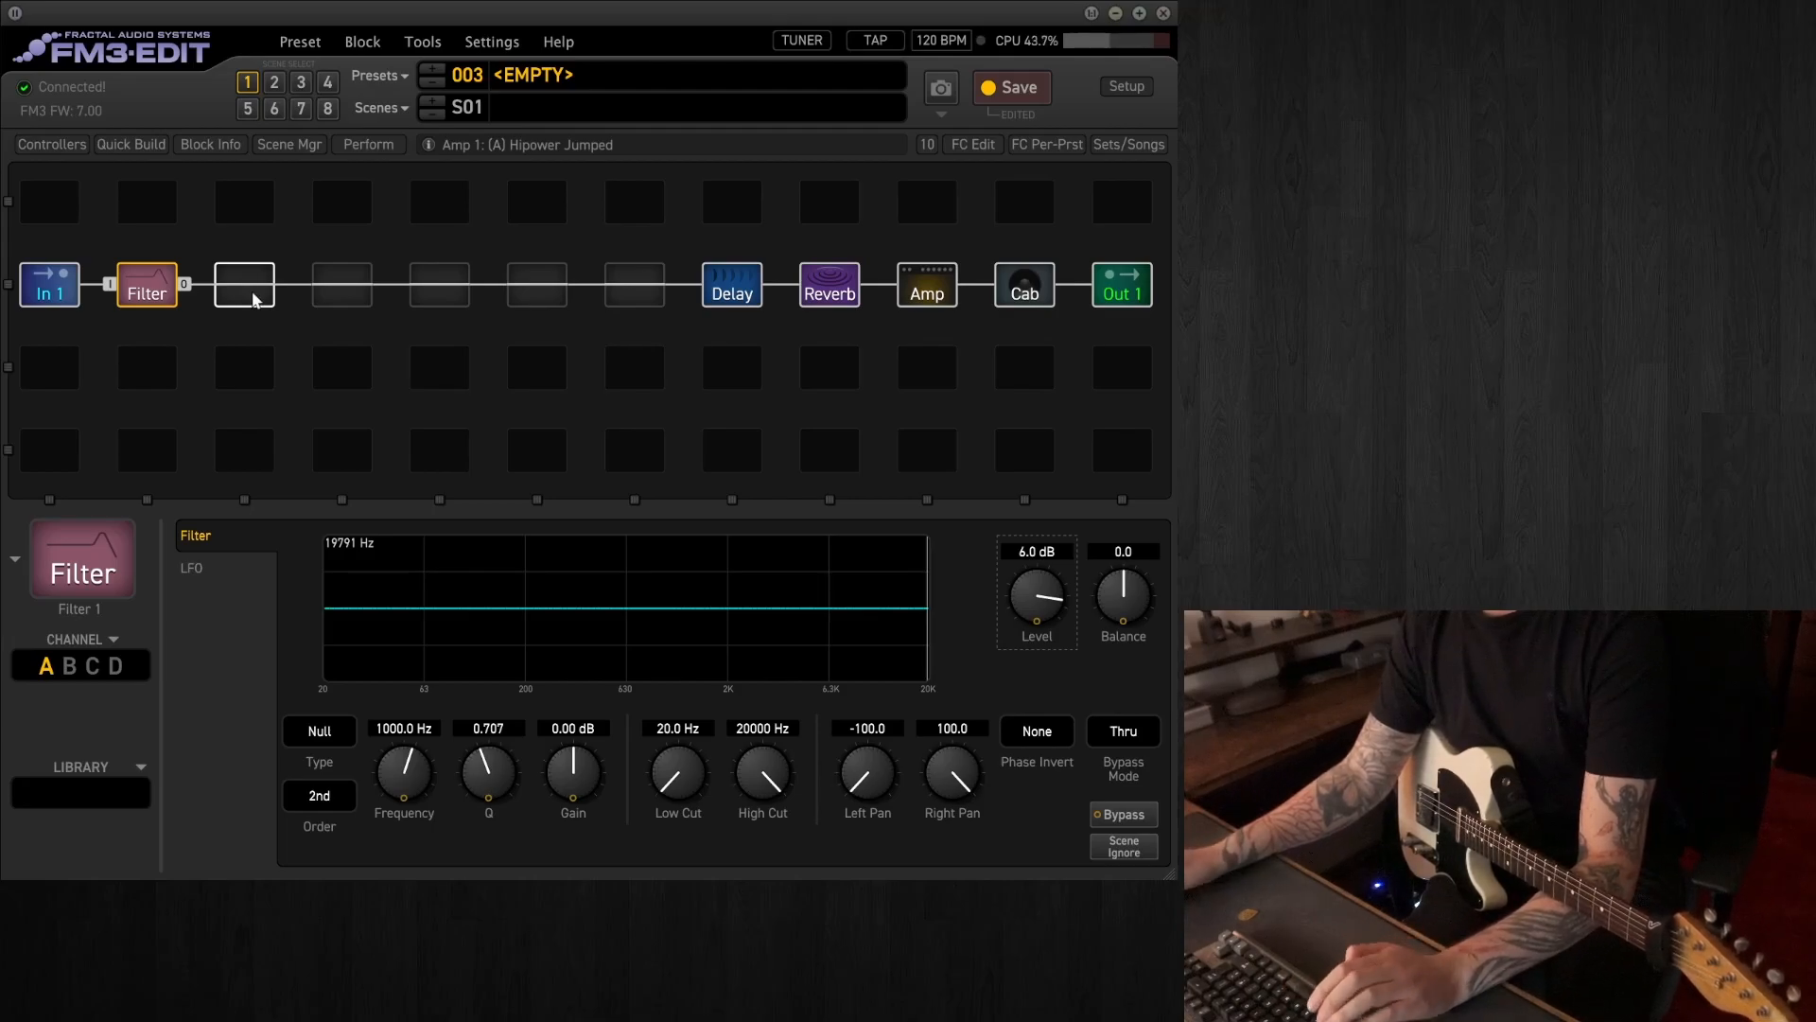
Add a Blues OD Drive block in the slot after the Filter
{"action": "right_click", "coordinate": [242, 285]}
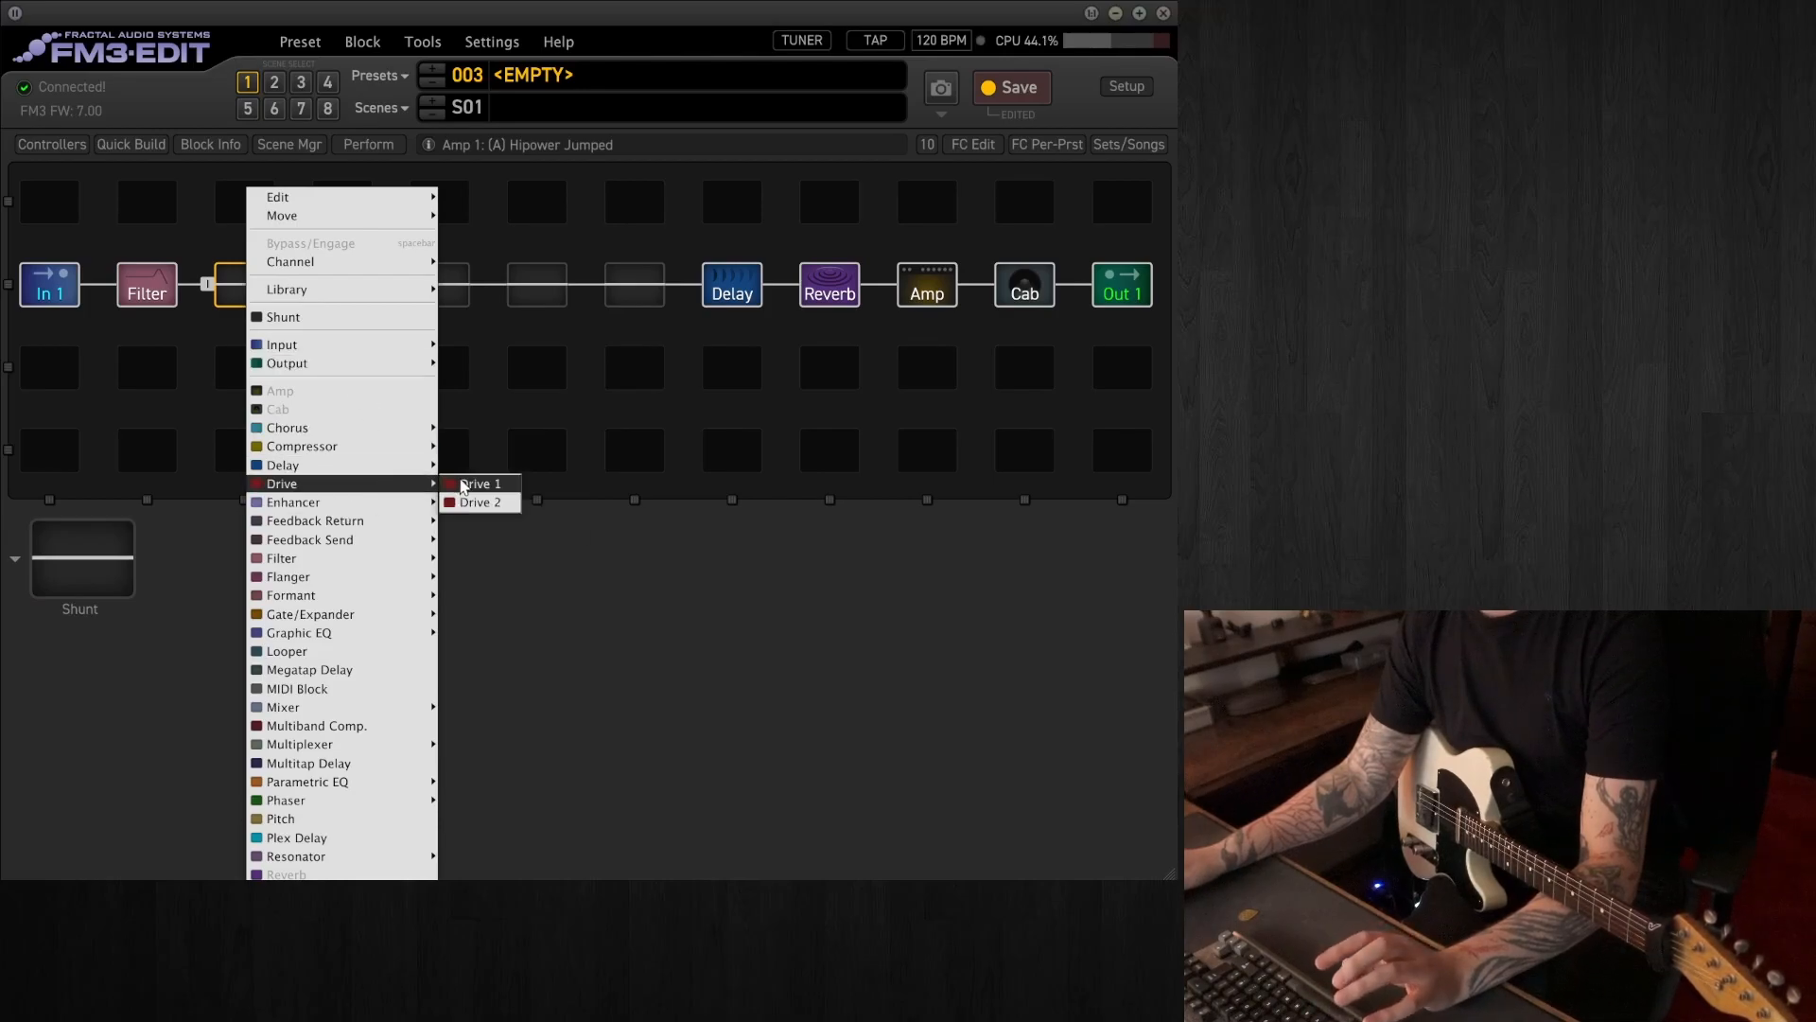
{"action": "left_click", "coordinate": [477, 482]}
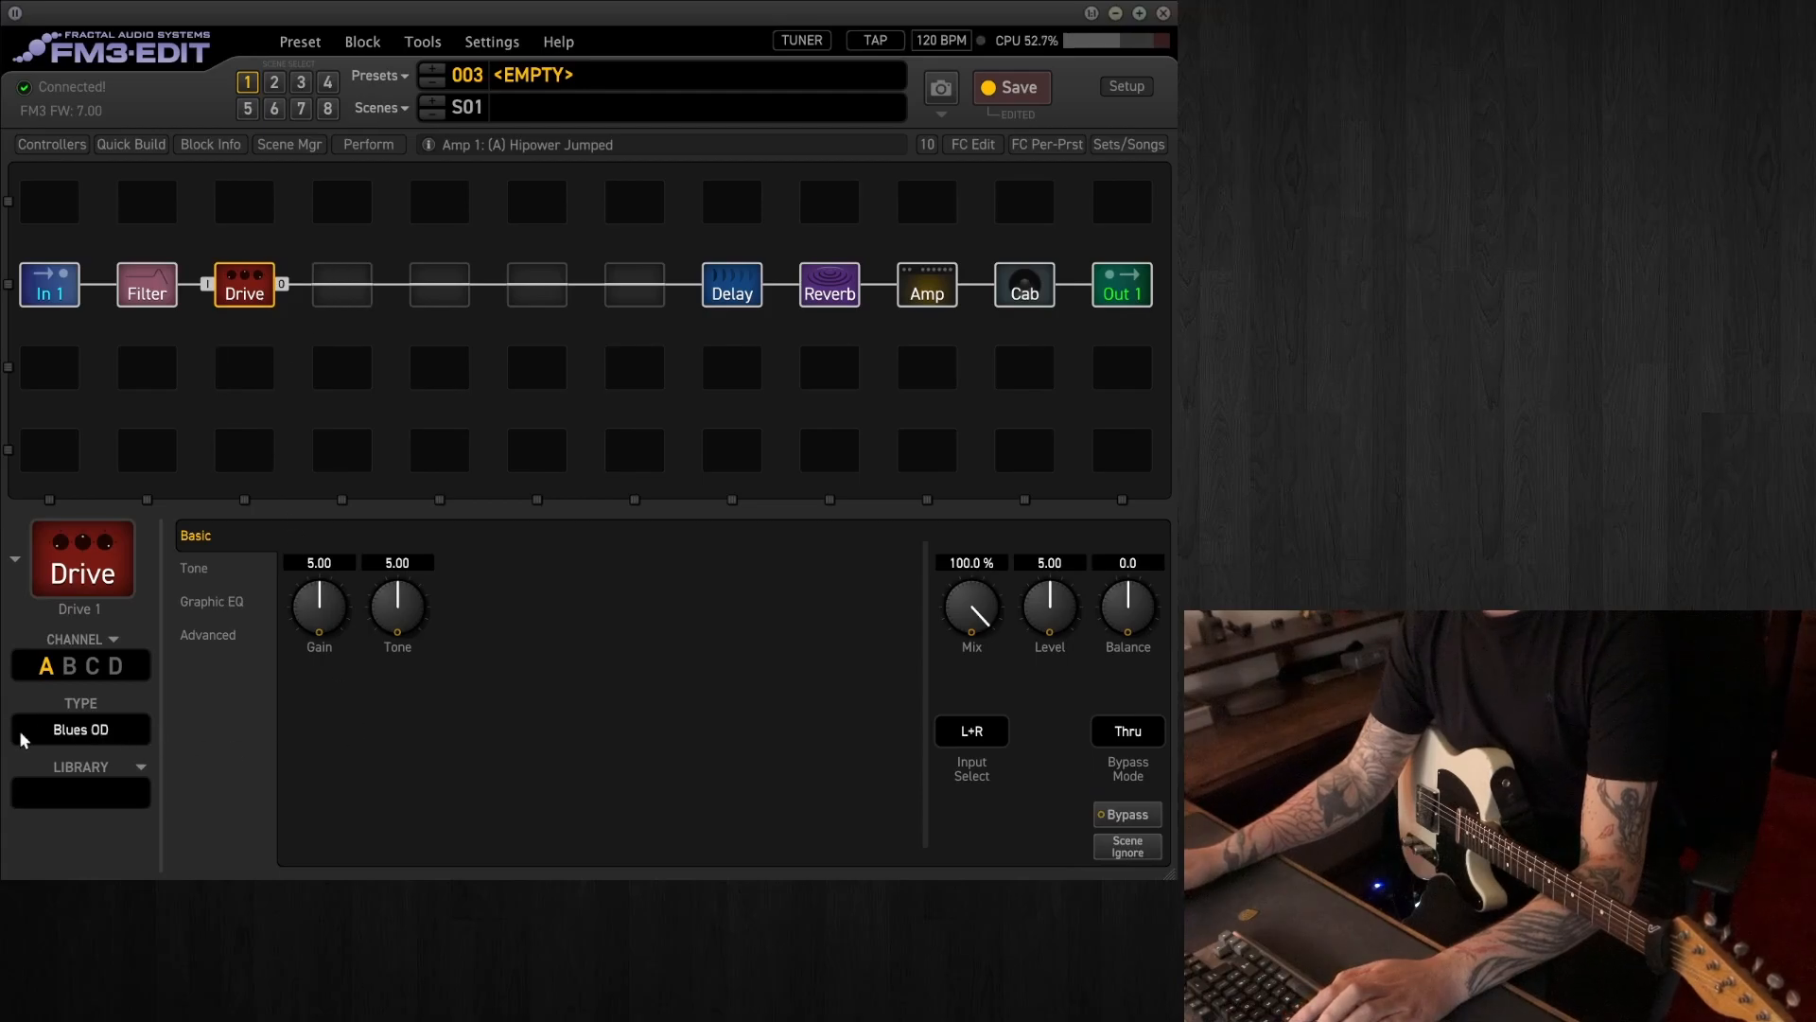
{"action": "mouse_move", "coordinate": [596, 692]}
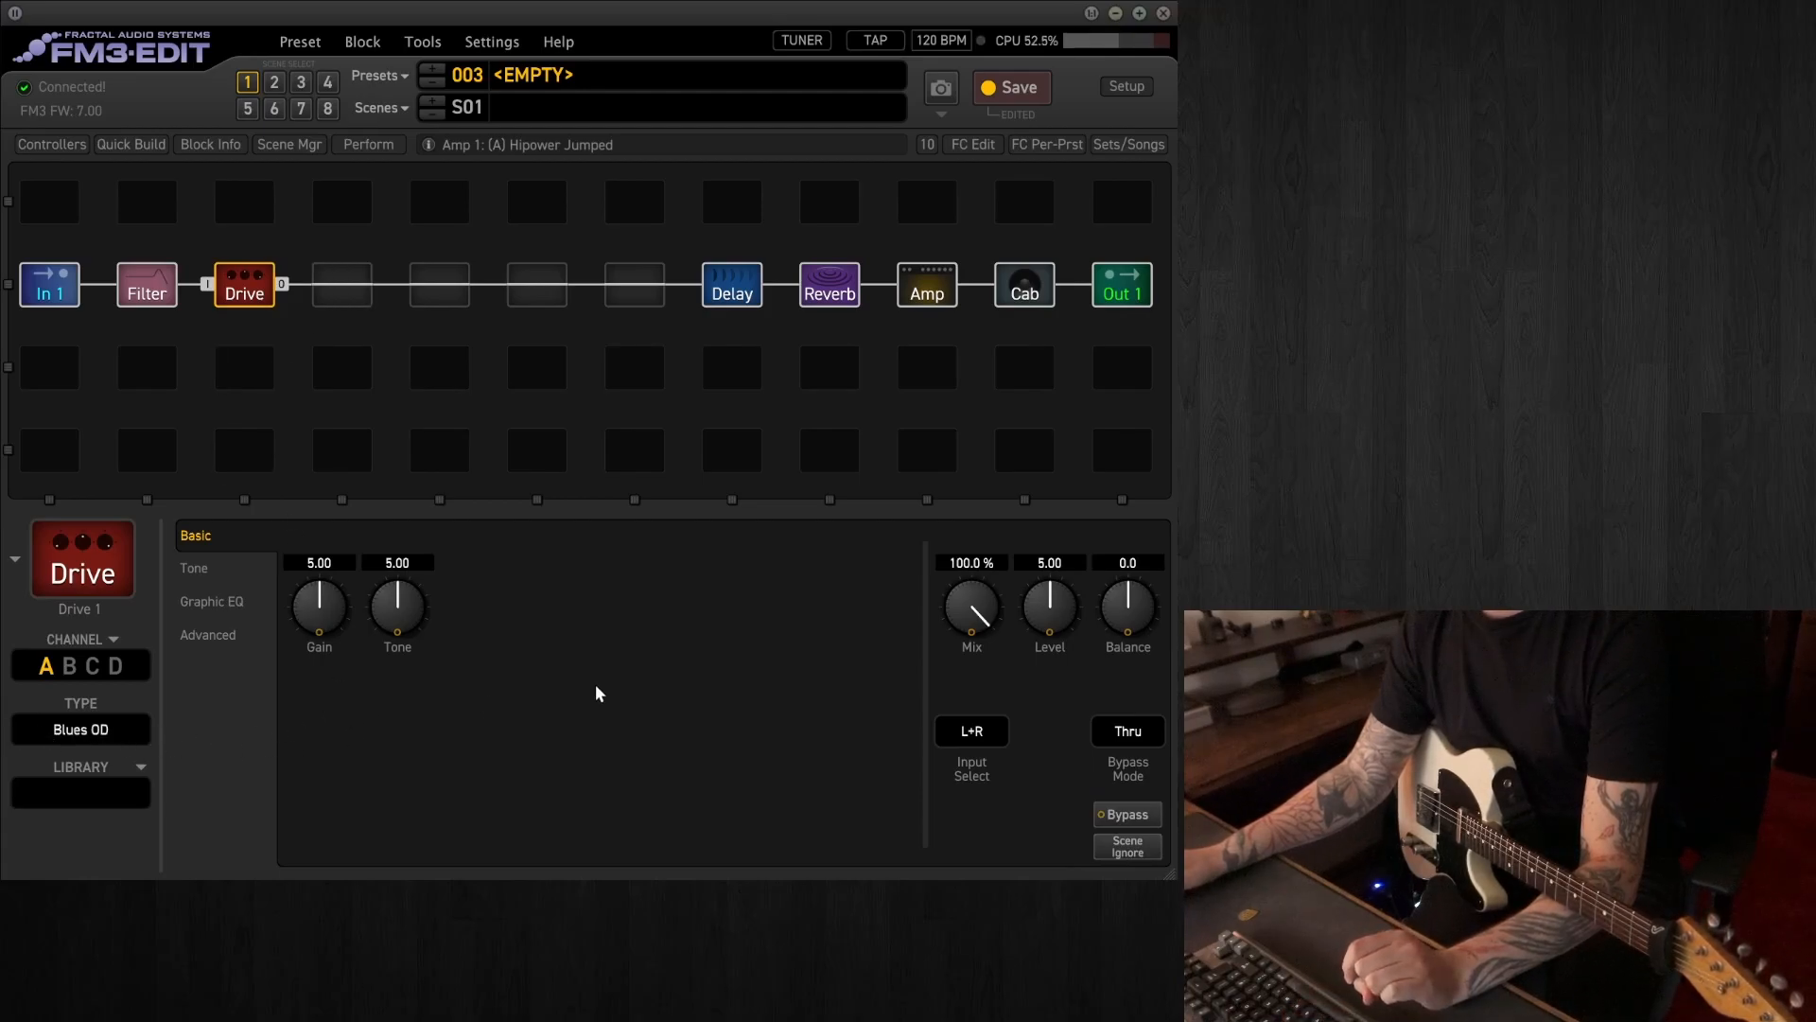
{"action": "double_click", "coordinate": [1048, 562]}
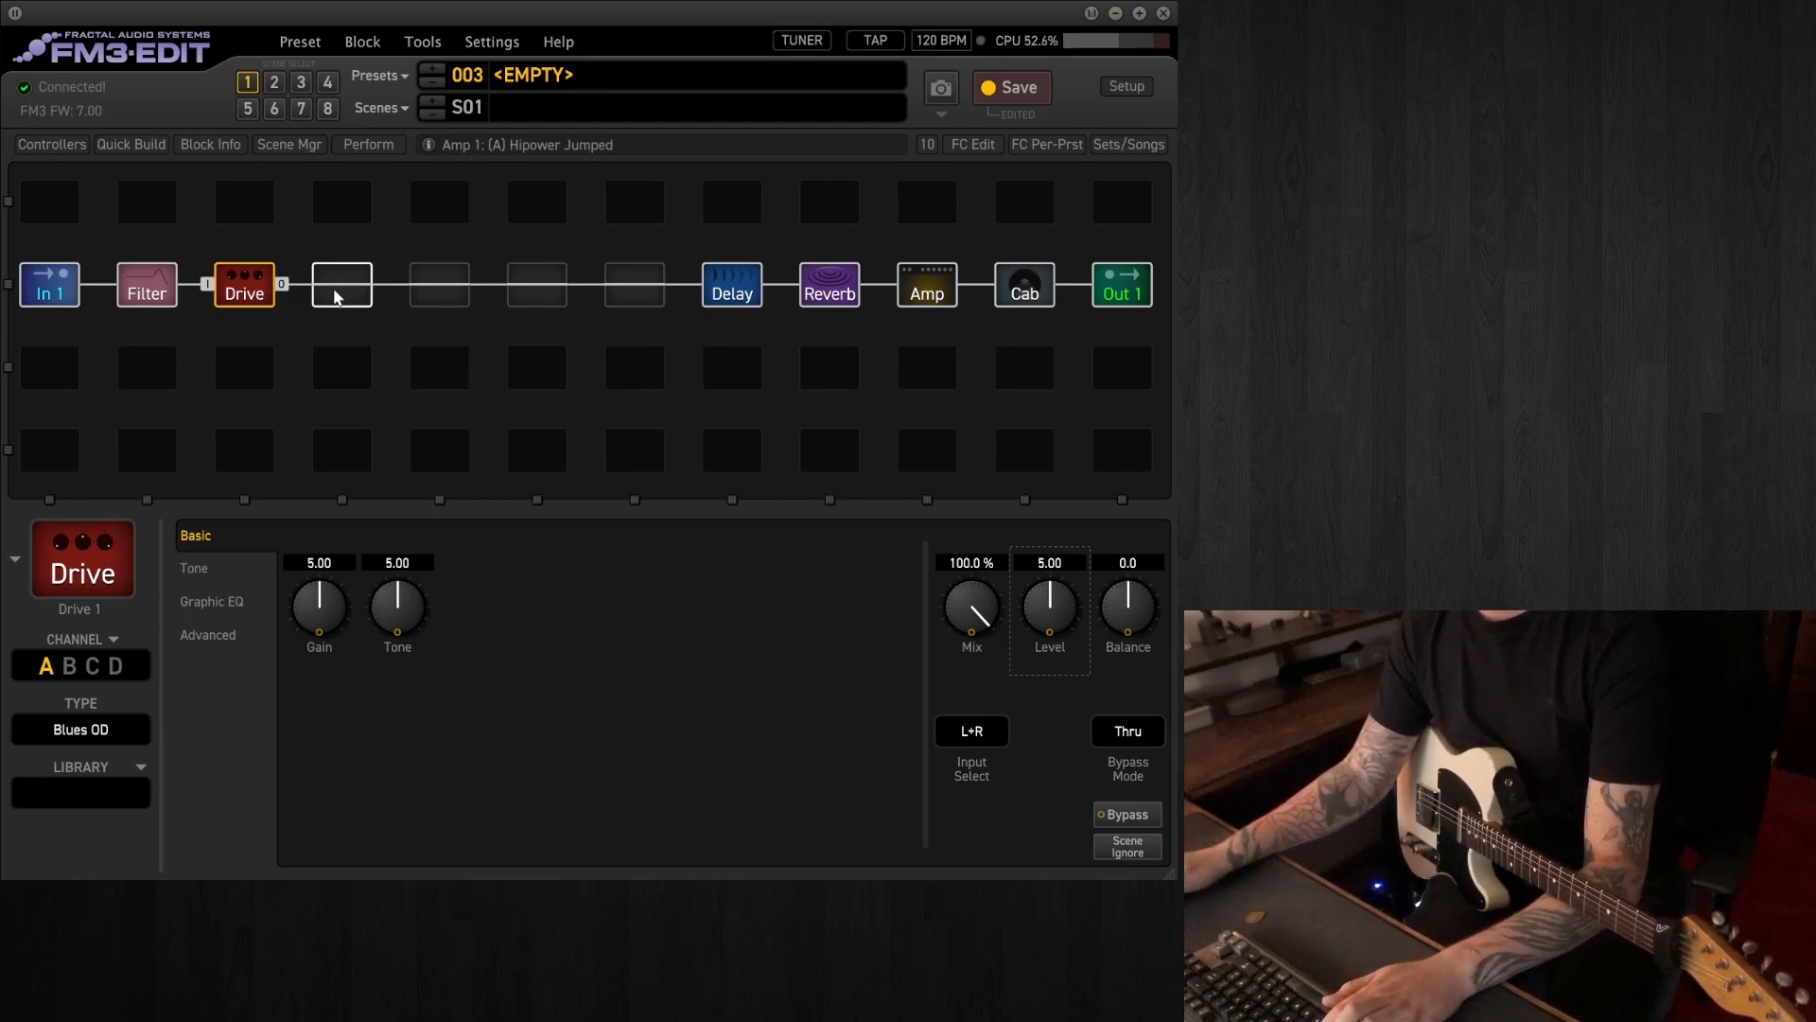
{"action": "right_click", "coordinate": [340, 284]}
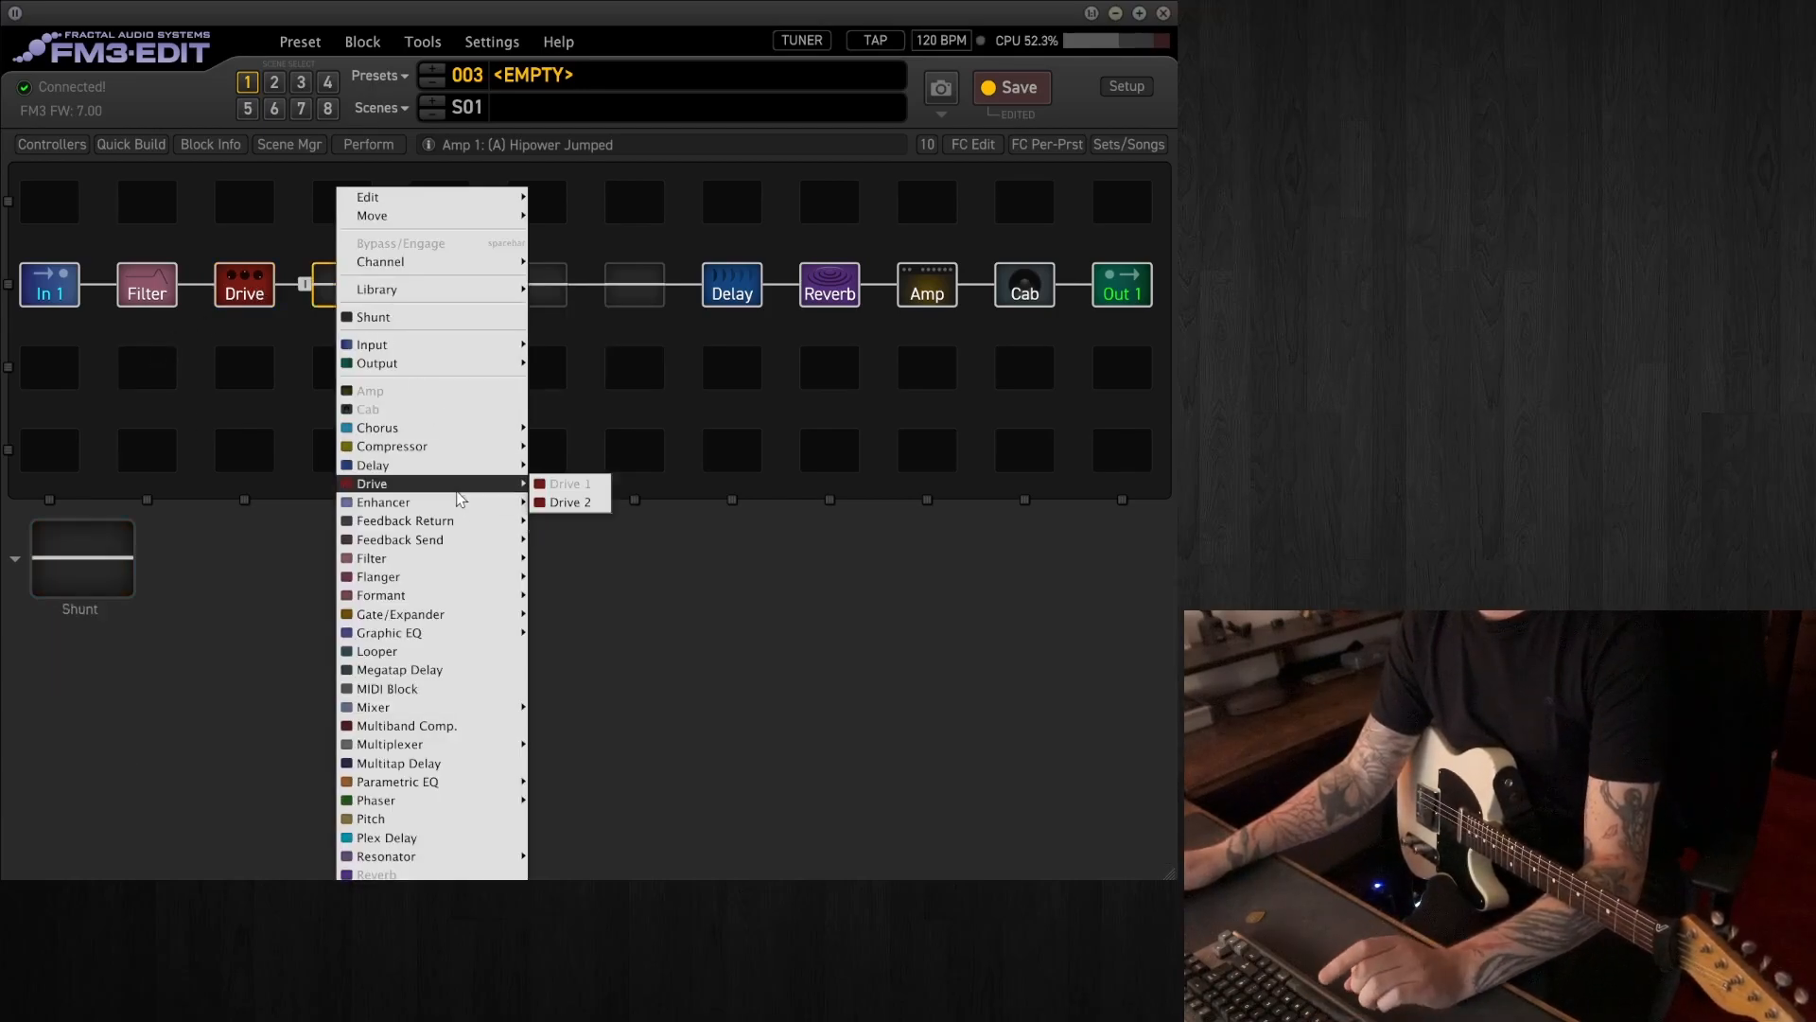
Add a second Drive block after the first and set its type to Compulsion Distortion LP
{"action": "left_click", "coordinate": [569, 501]}
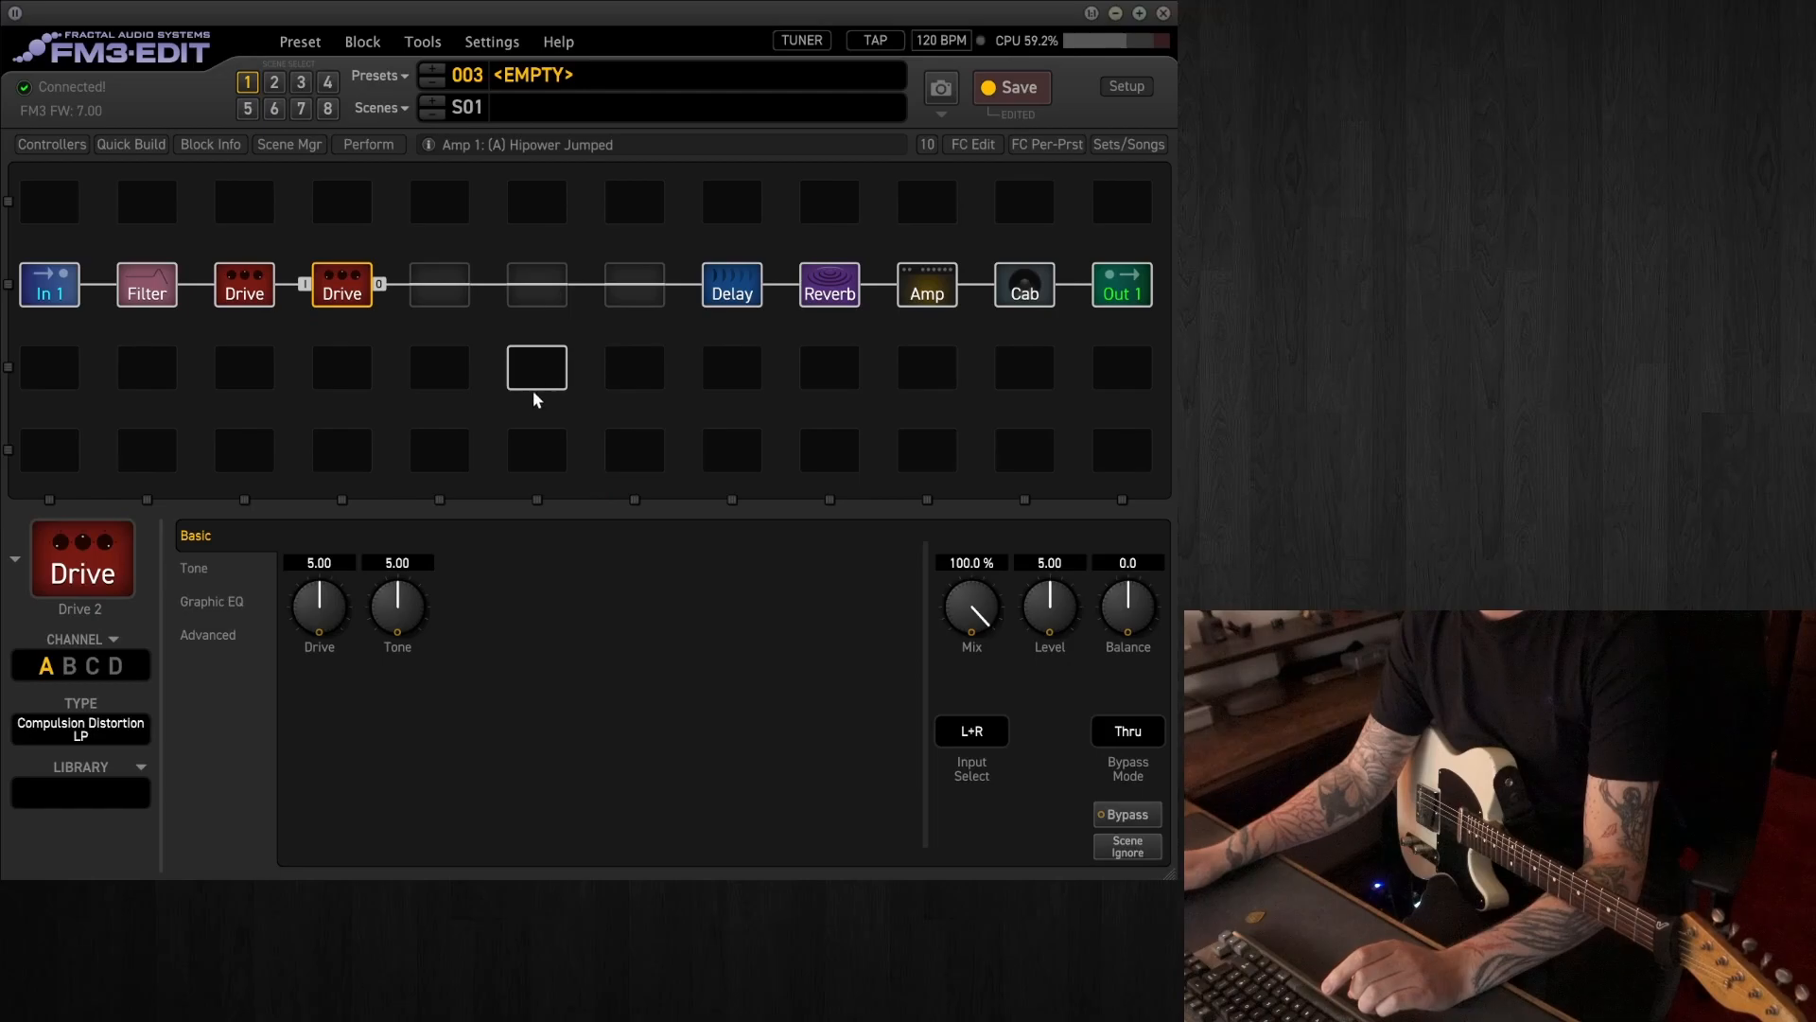
{"action": "left_click", "coordinate": [79, 729]}
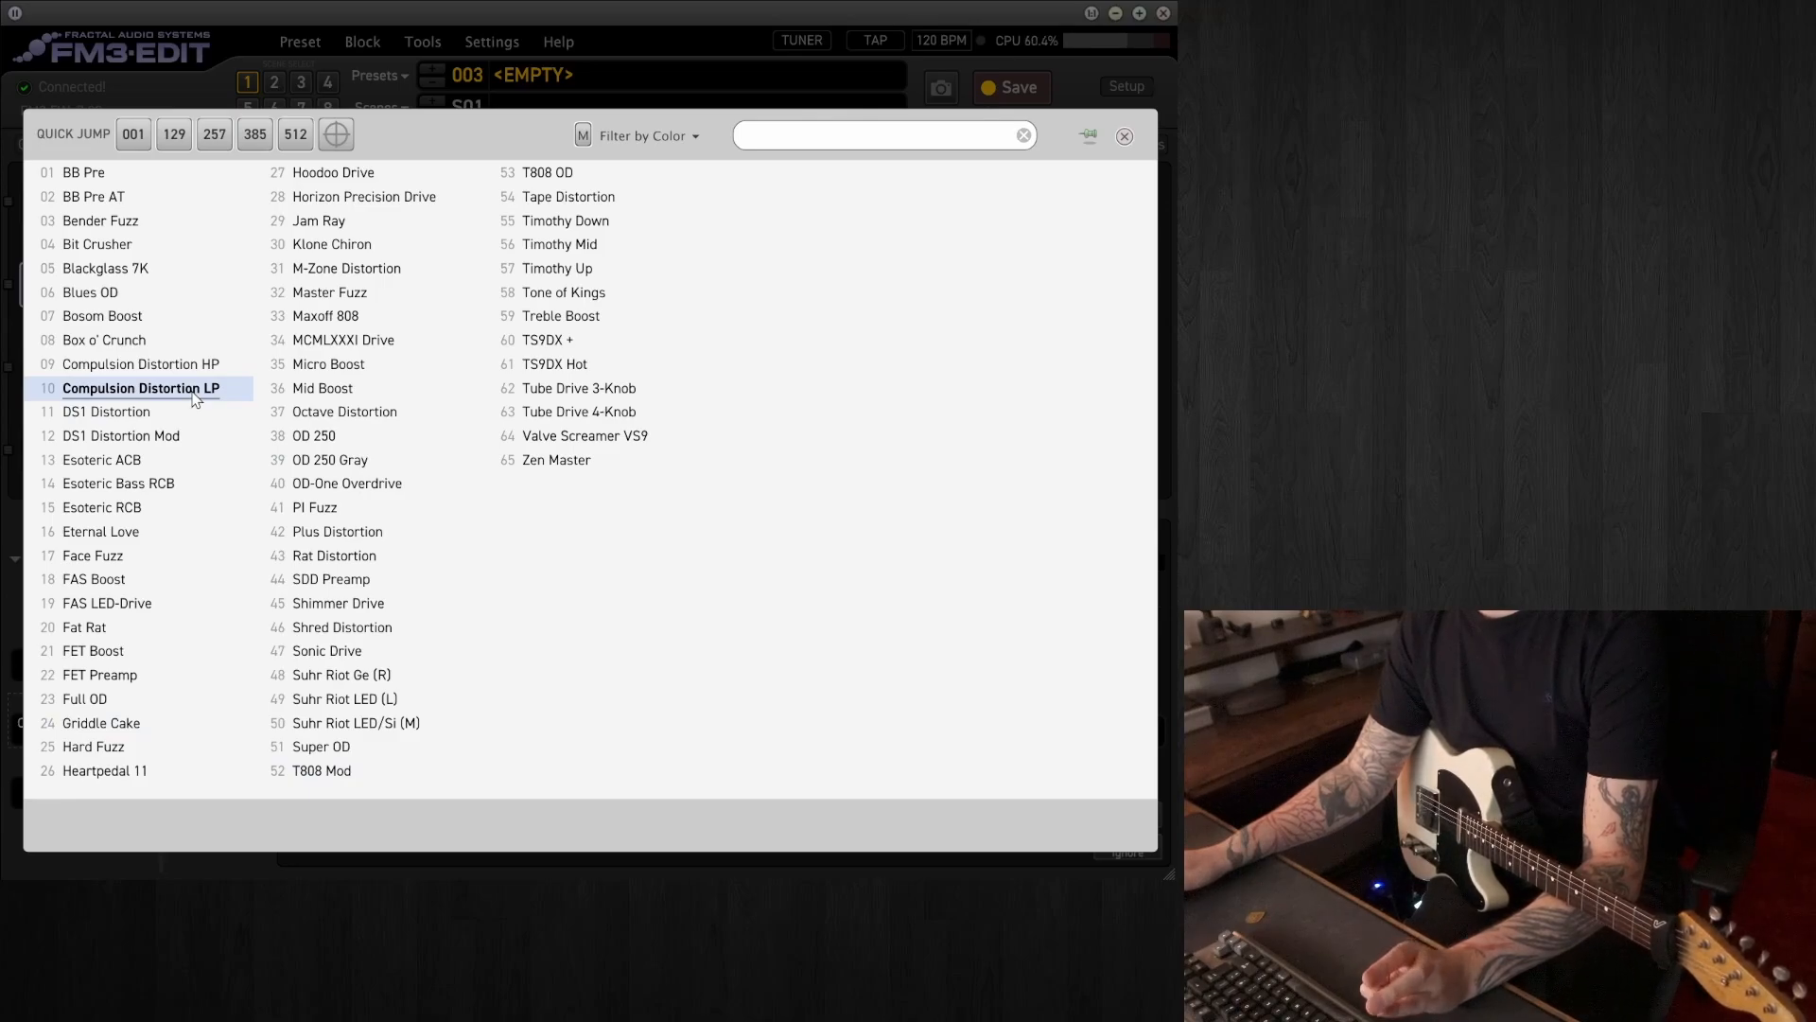
{"action": "double_click", "coordinate": [141, 388]}
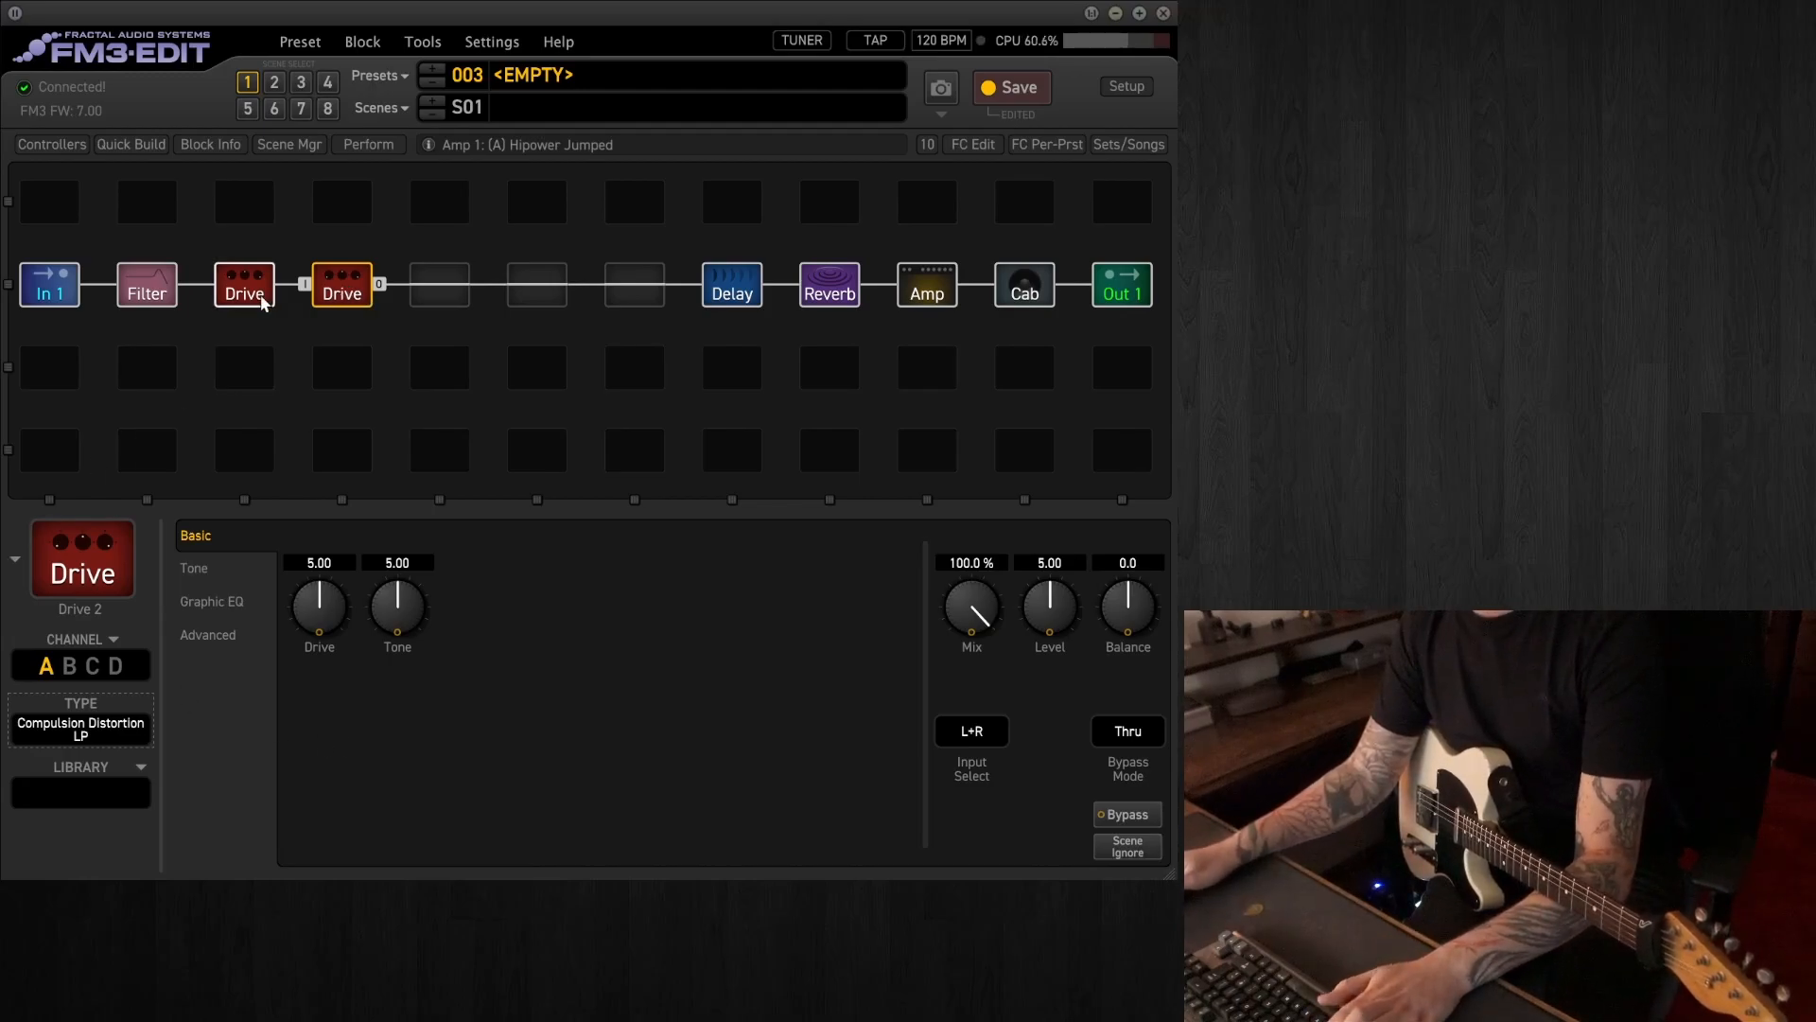
Bypass the Filter, both Drives, Delay and Reverb, leaving only amp and cab active
{"action": "left_click", "coordinate": [145, 286]}
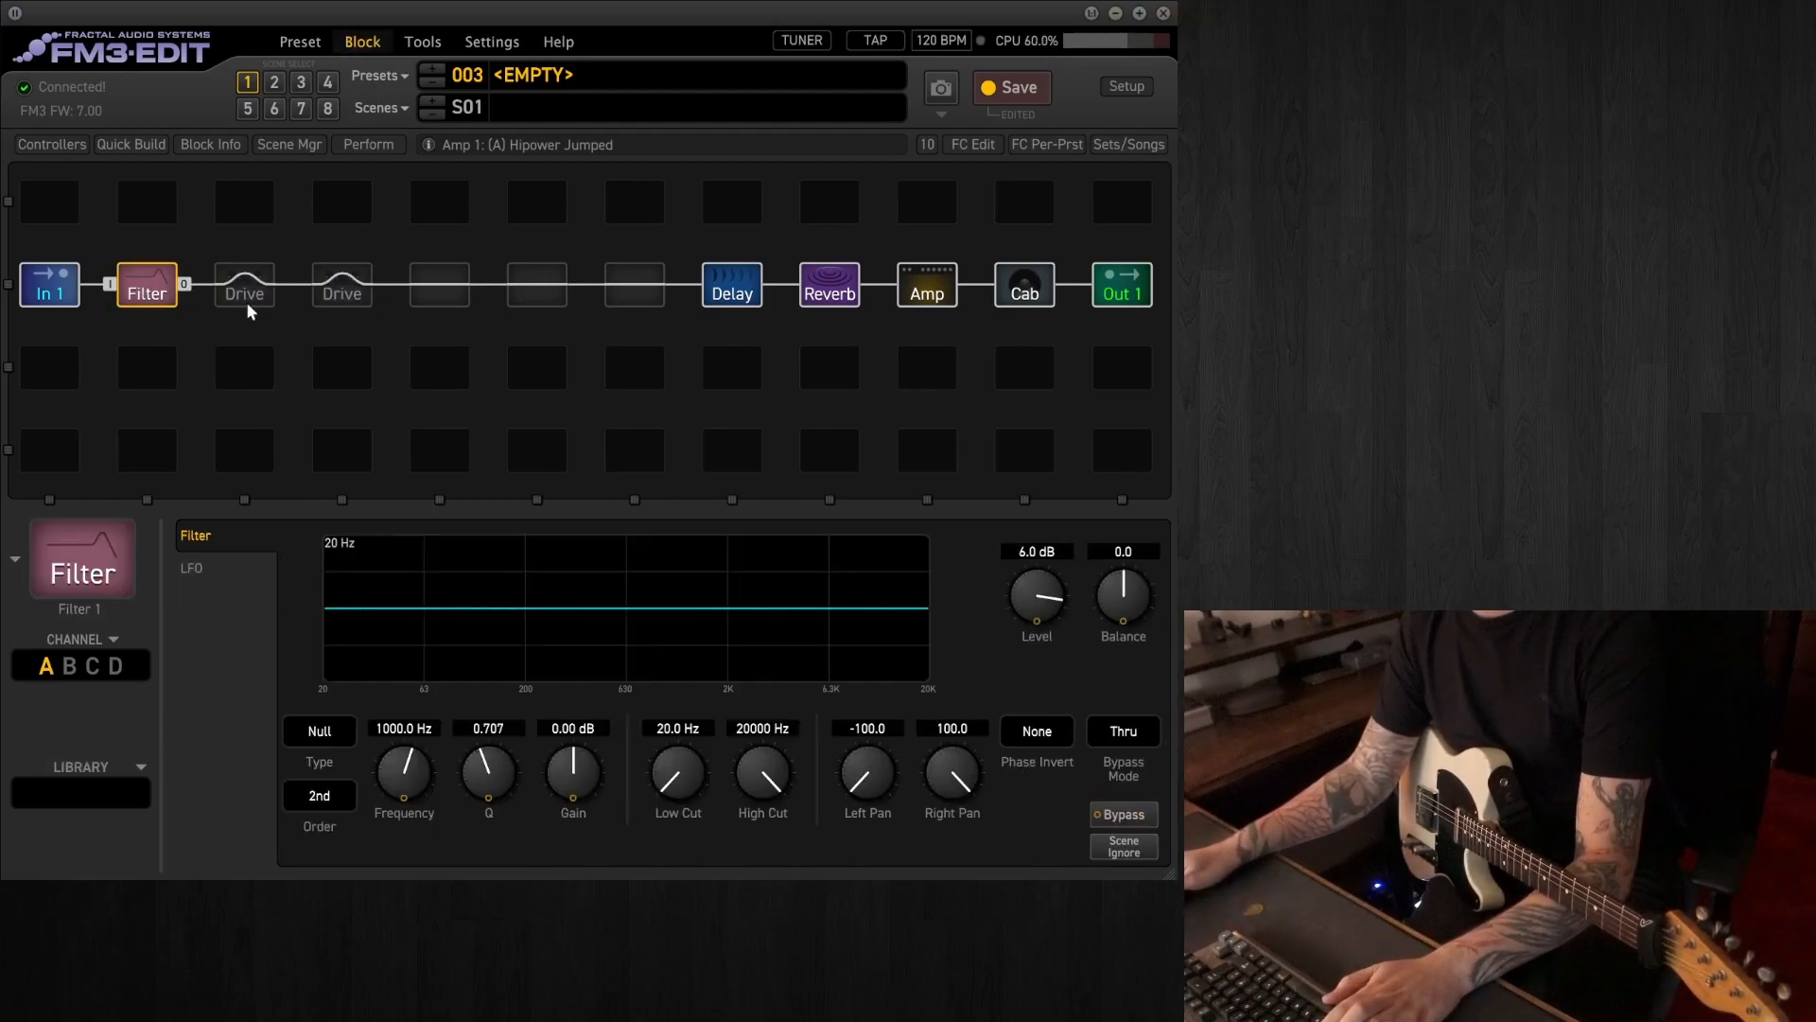
{"action": "left_click", "coordinate": [828, 285]}
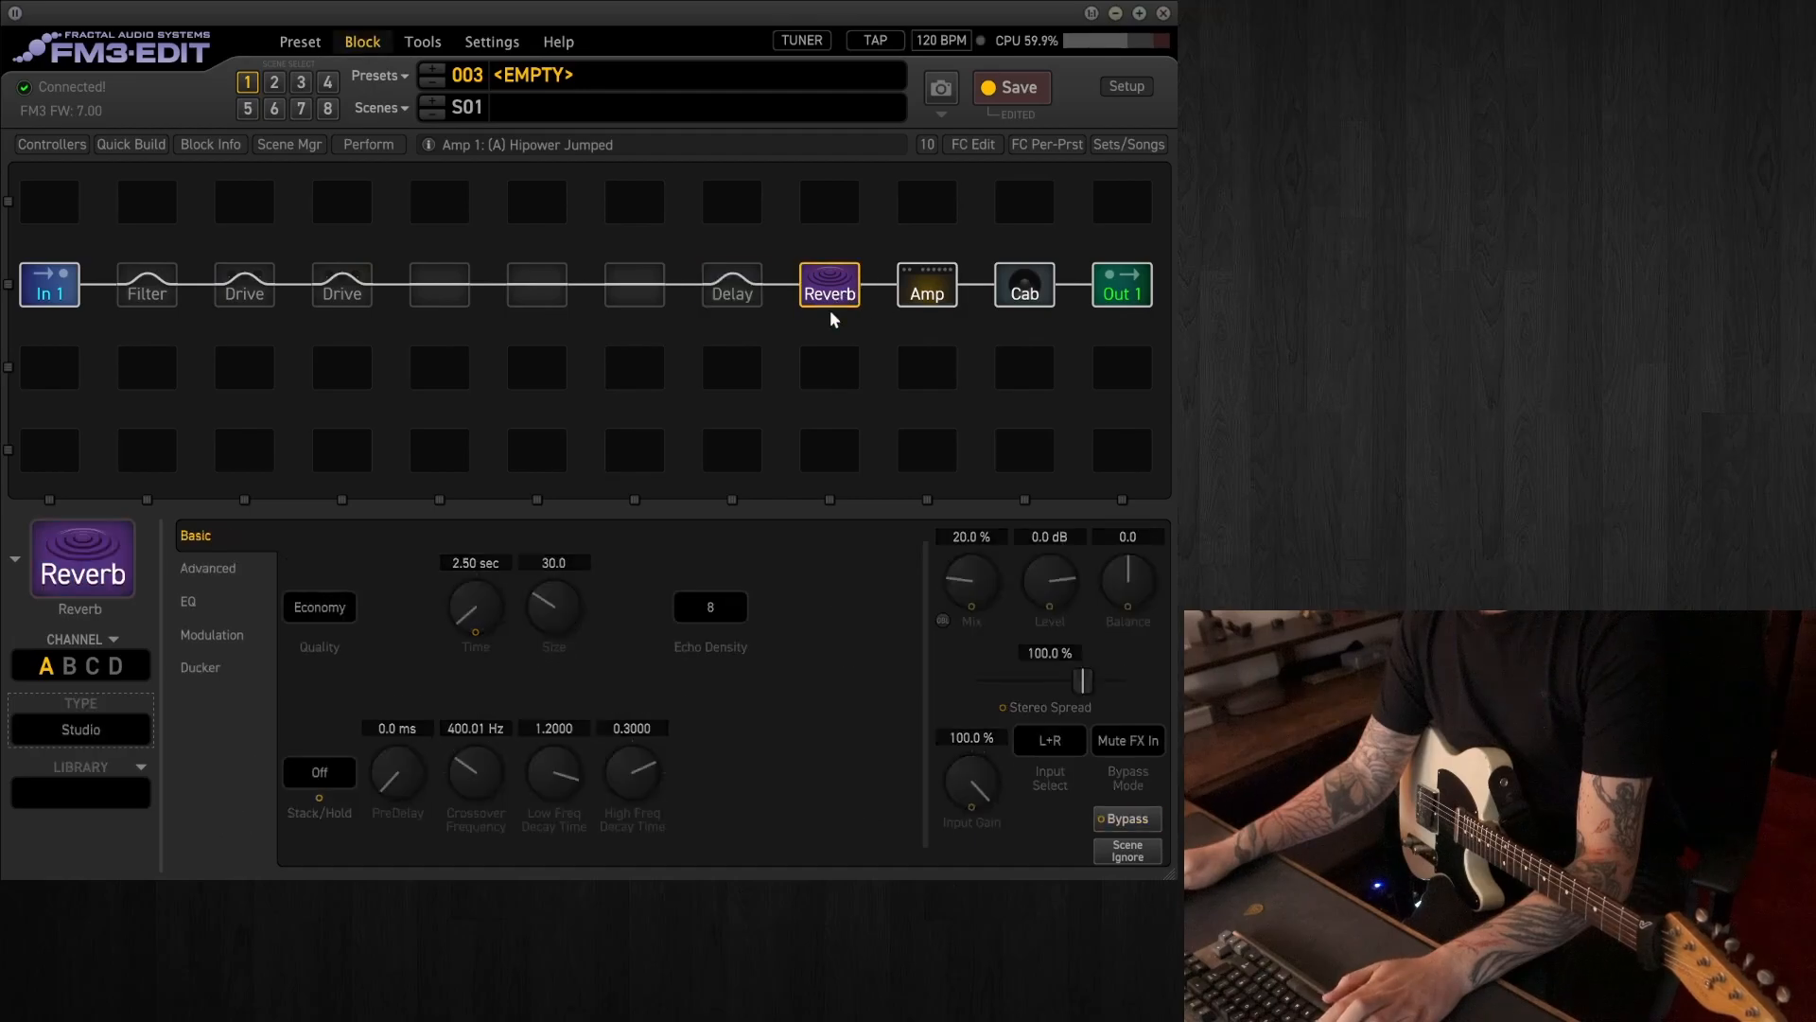
{"action": "left_click", "coordinate": [1123, 819]}
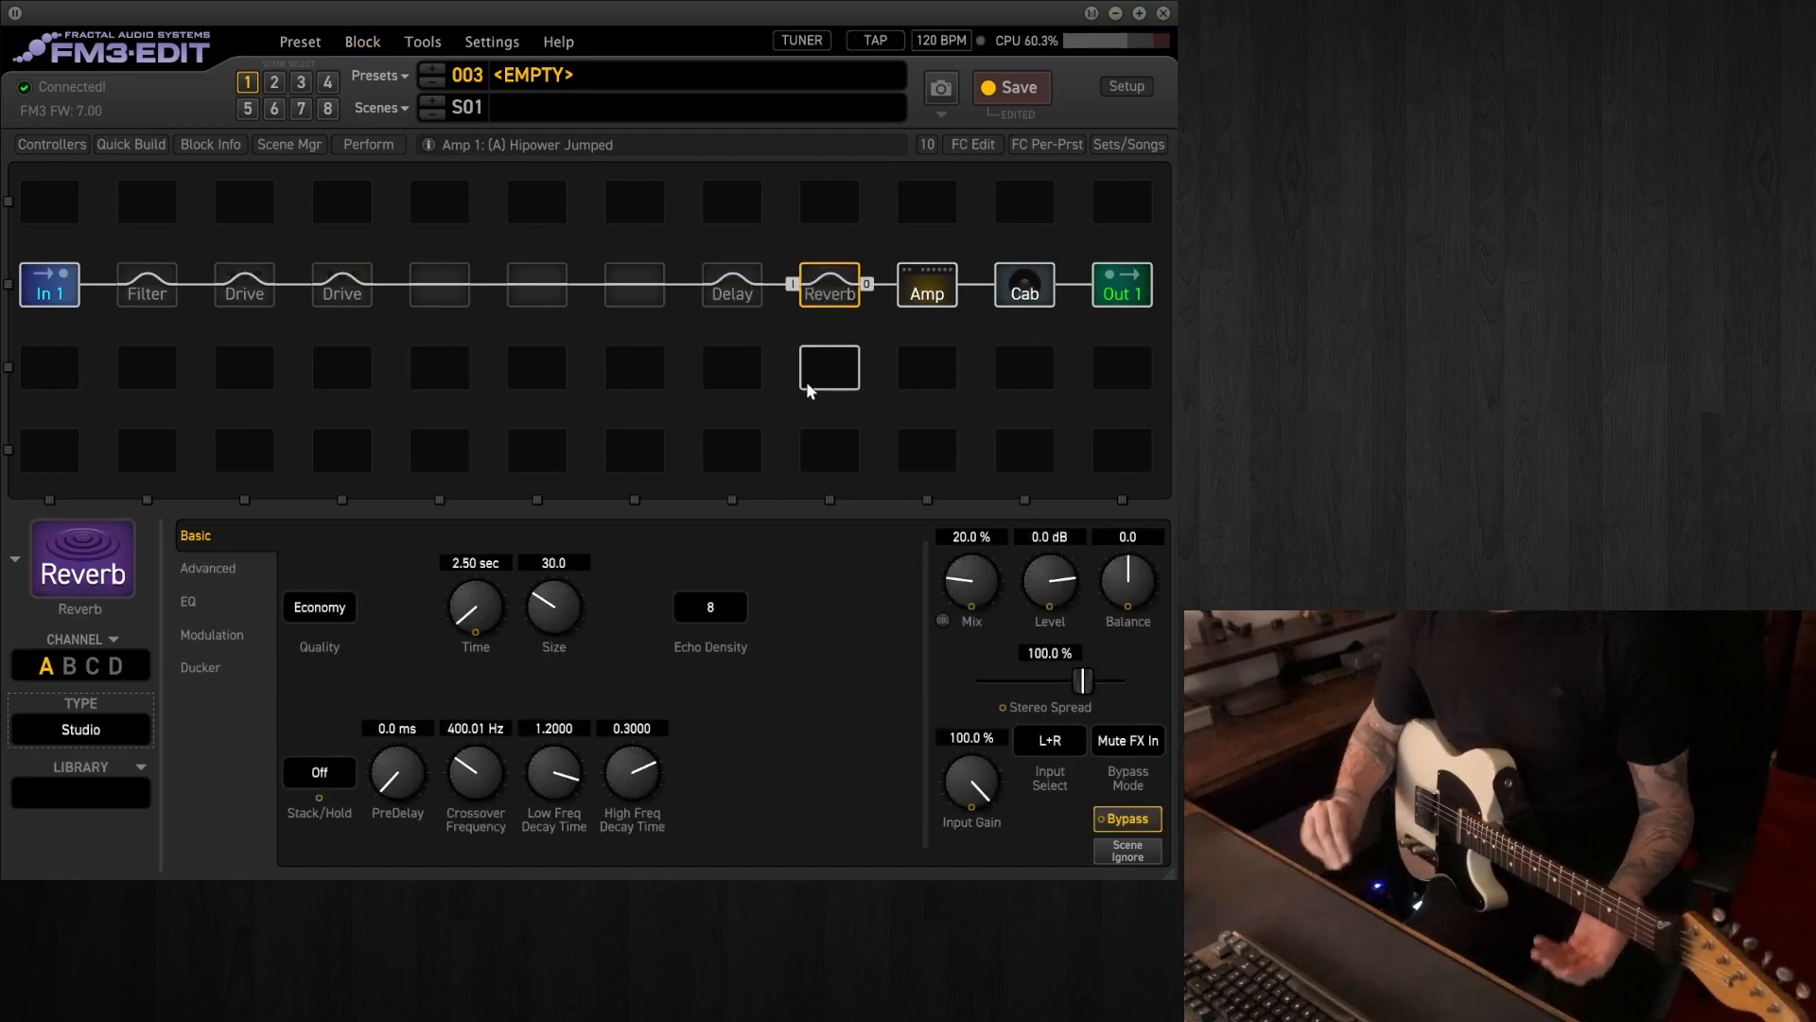